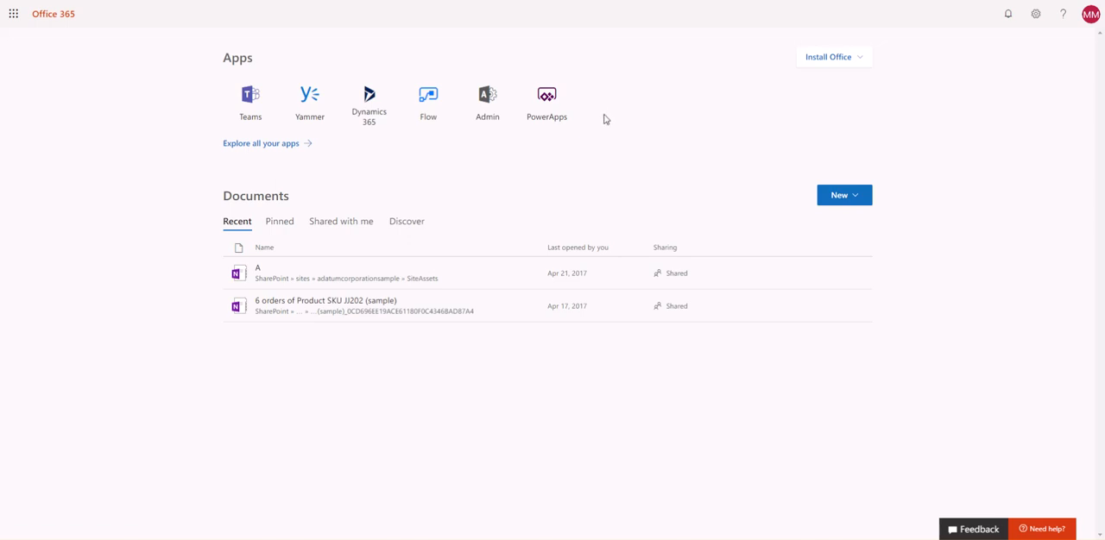
mouse_move(595, 134)
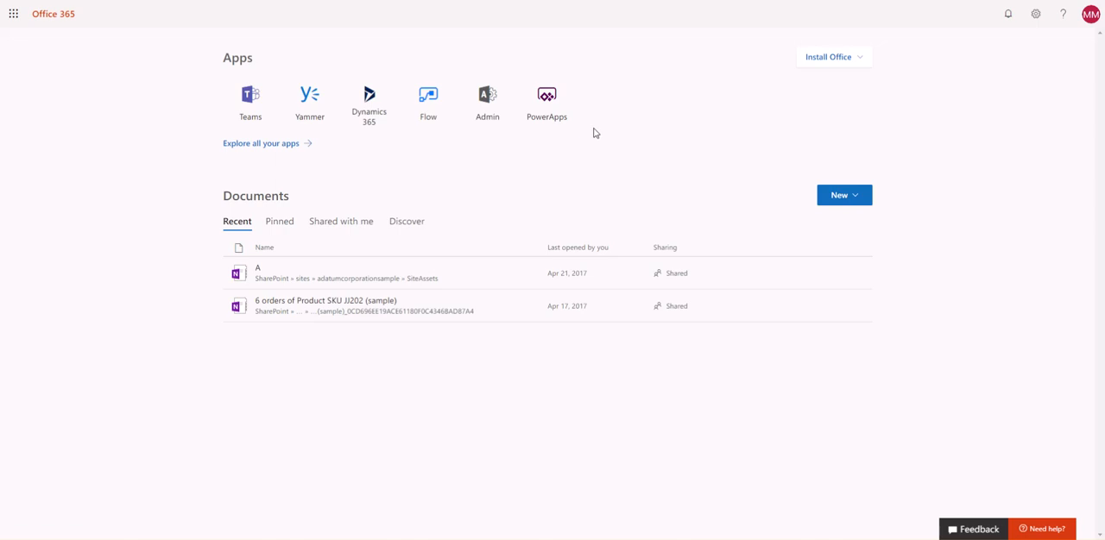
mouse_move(600, 122)
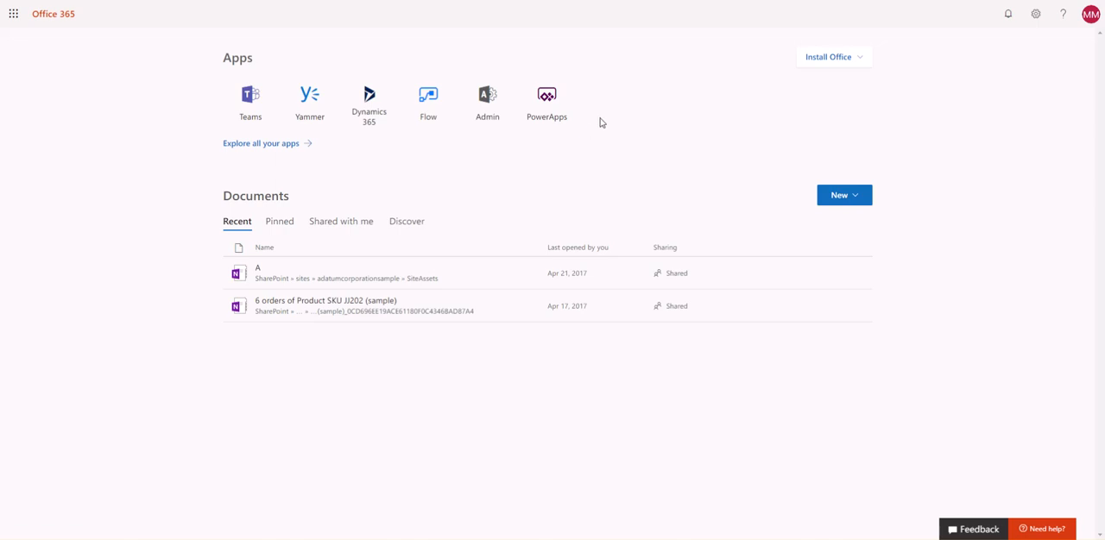
mouse_move(581, 260)
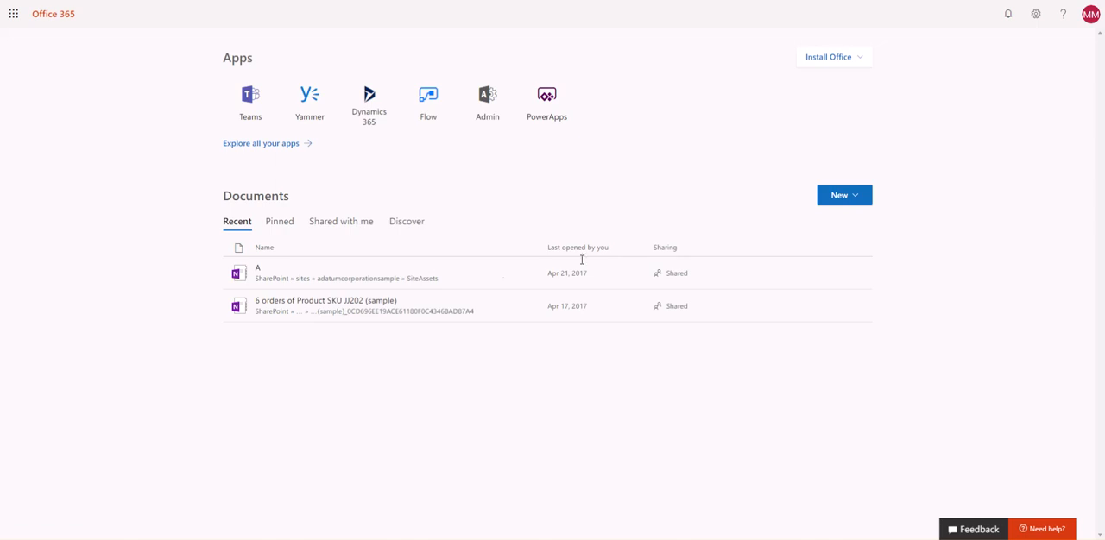
mouse_move(565, 399)
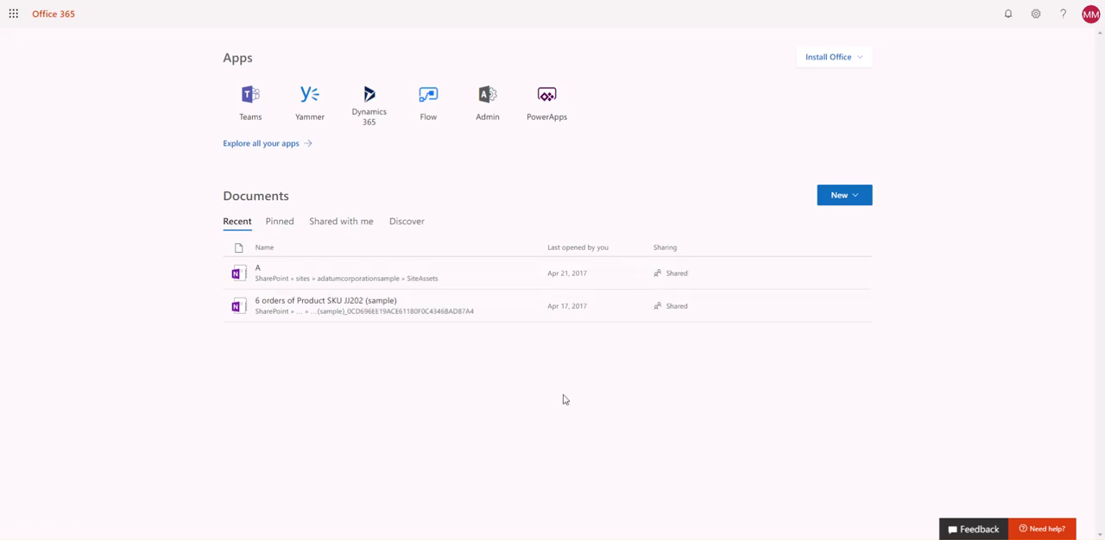
mouse_move(534, 64)
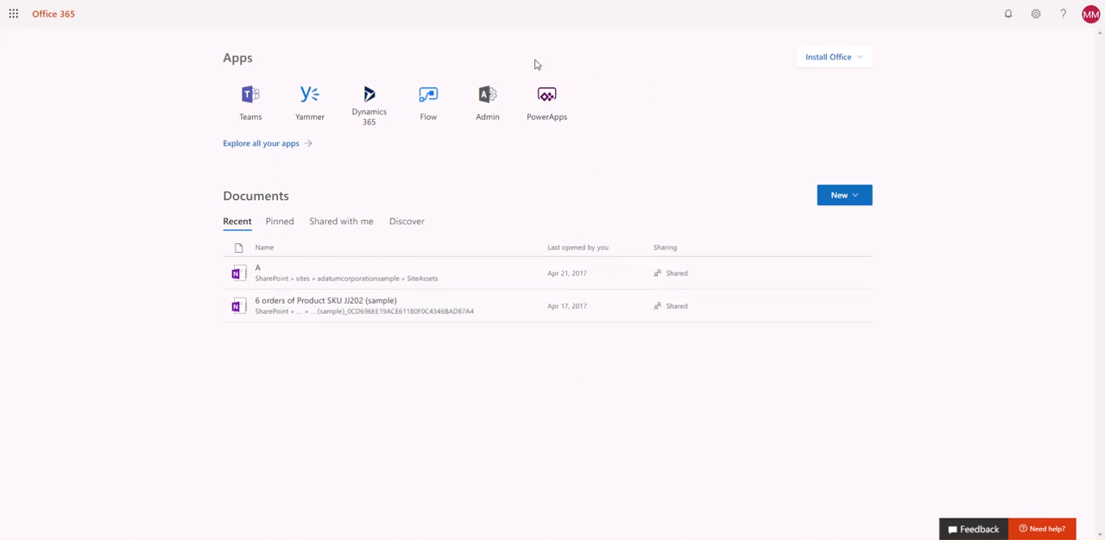
mouse_move(661, 116)
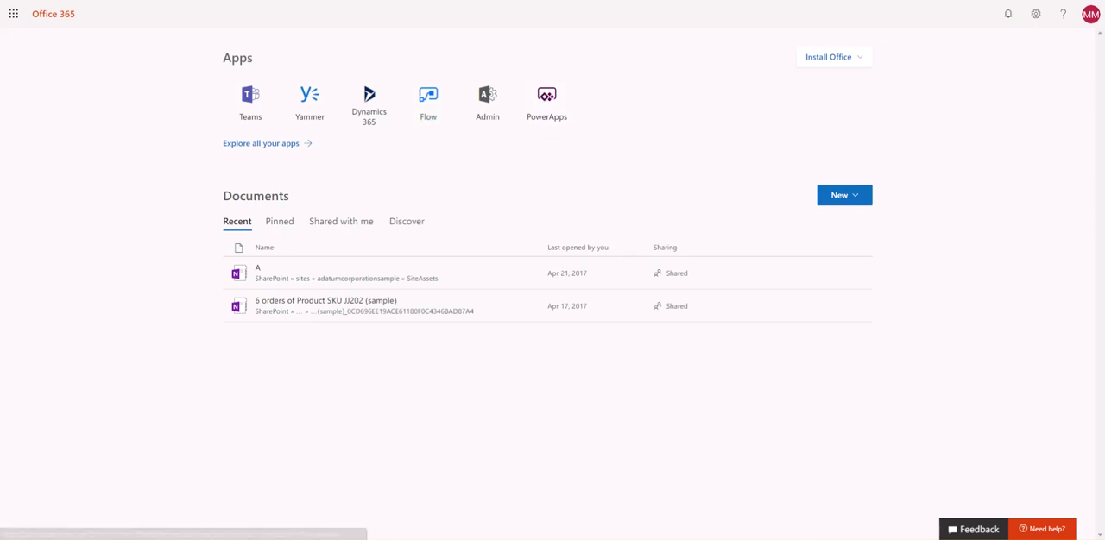
- Launch PowerApps and open the Account entity from the Data entities list
click(547, 94)
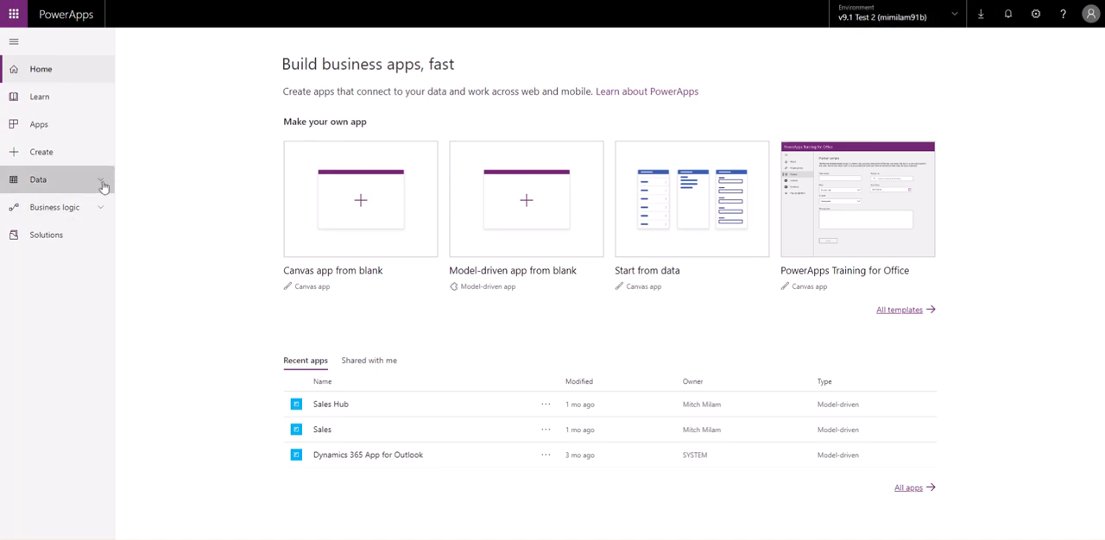
click(38, 179)
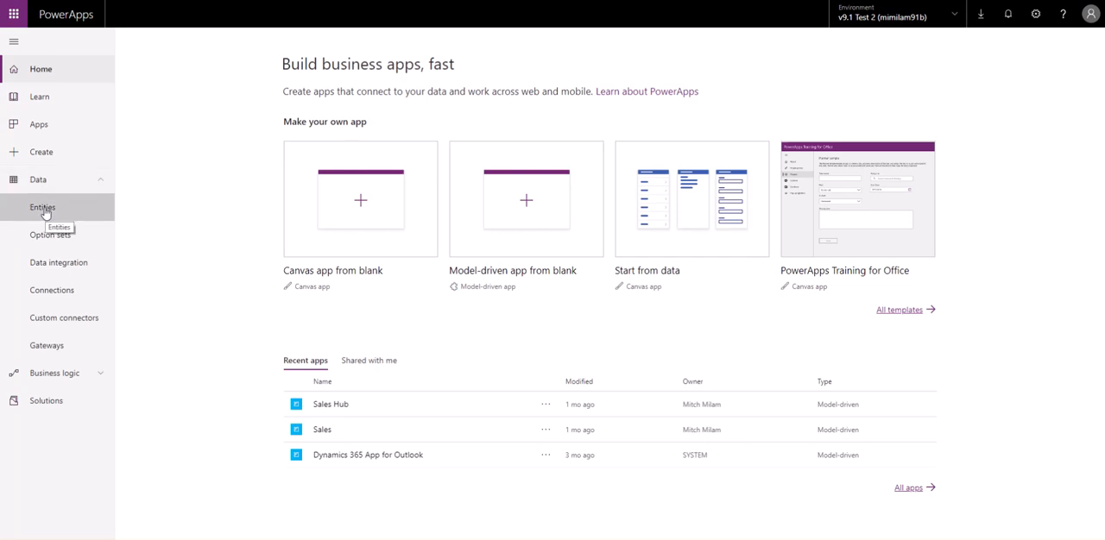
click(43, 207)
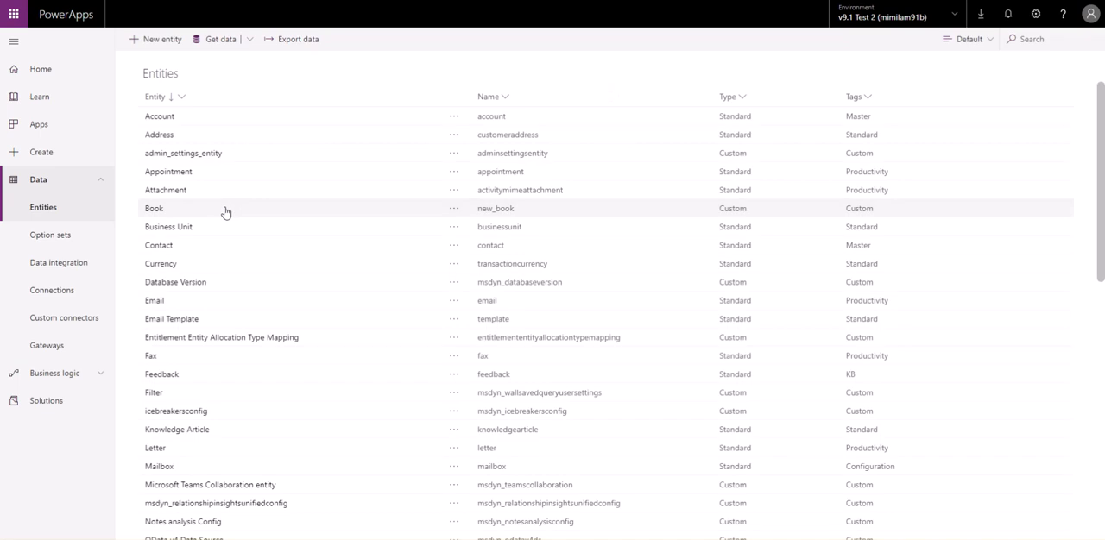
click(158, 115)
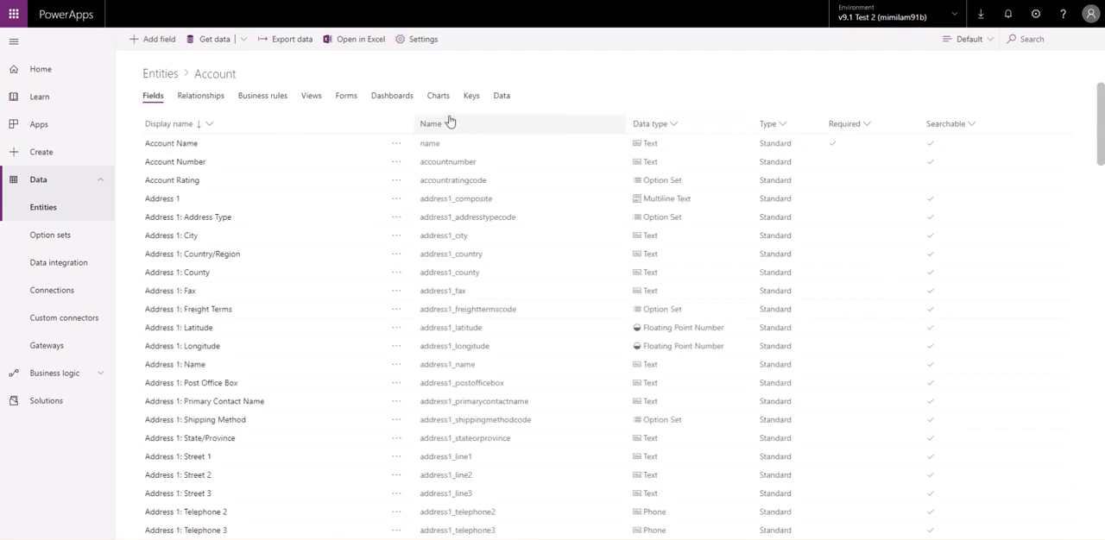
- Open the Account main form in the preview form designer via its Edit form (preview) action
click(345, 95)
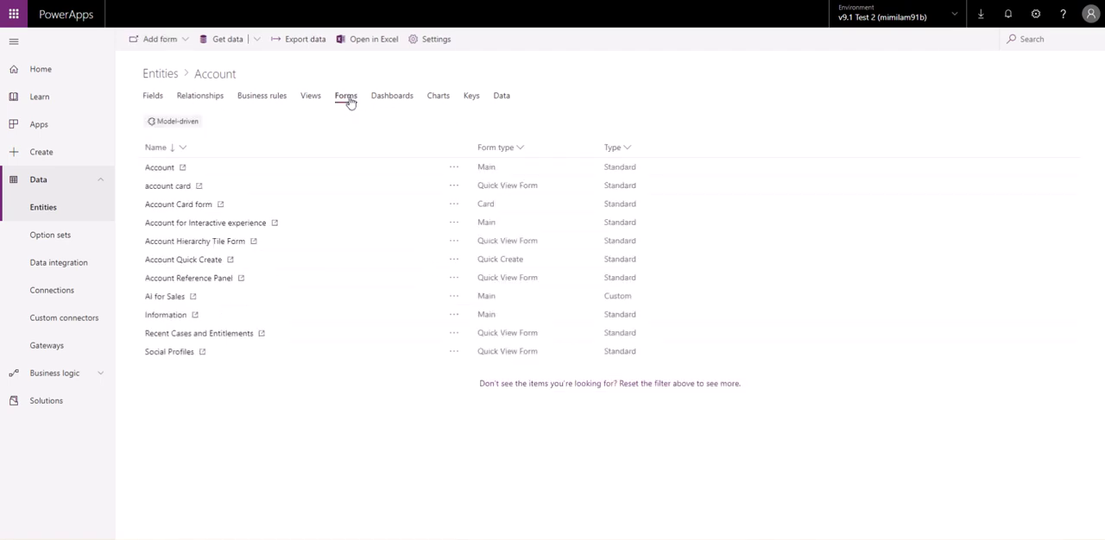
click(160, 166)
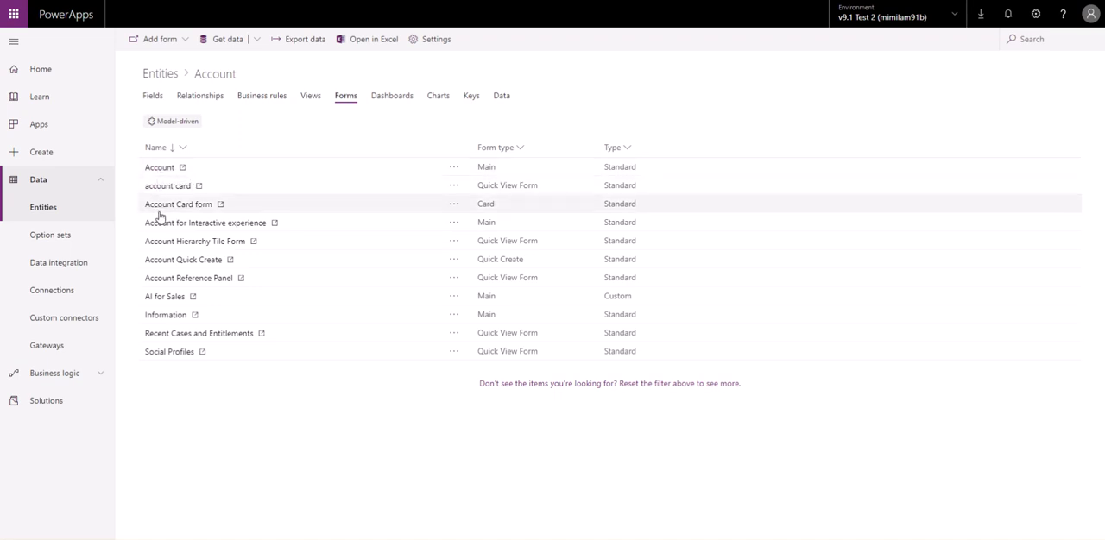
mouse_move(335, 173)
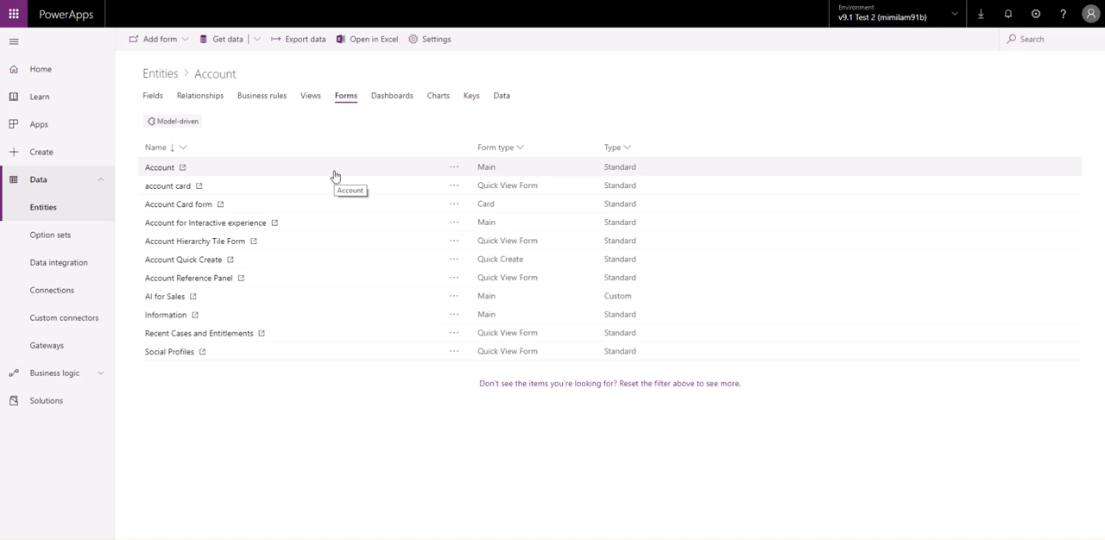
mouse_move(502, 178)
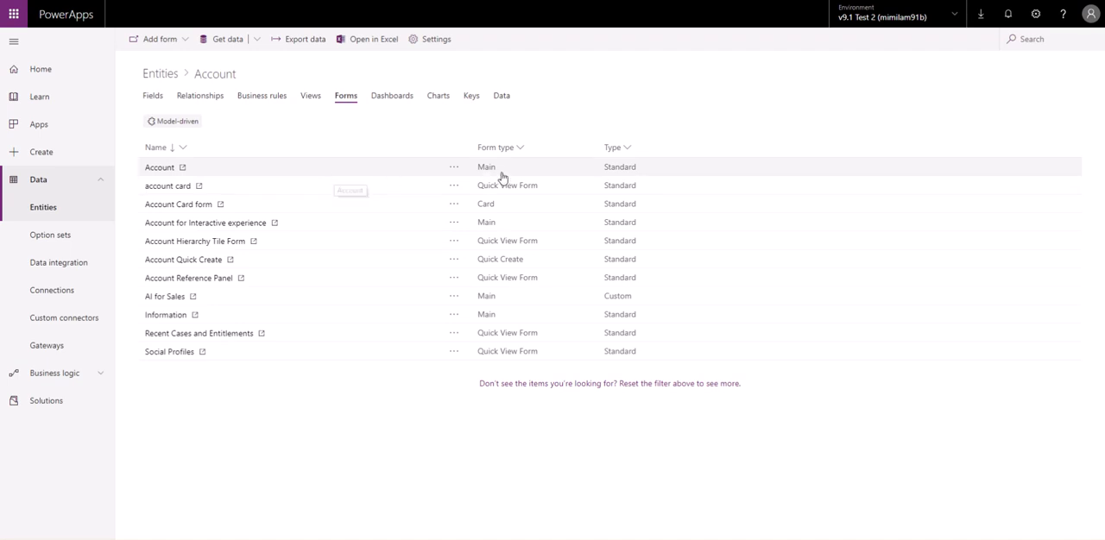
click(453, 166)
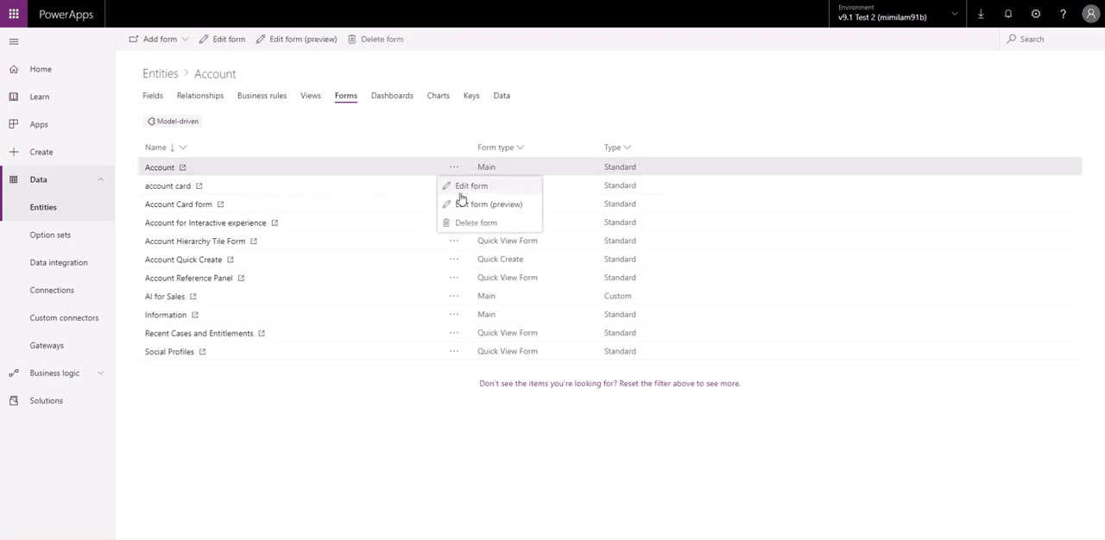
mouse_move(488, 204)
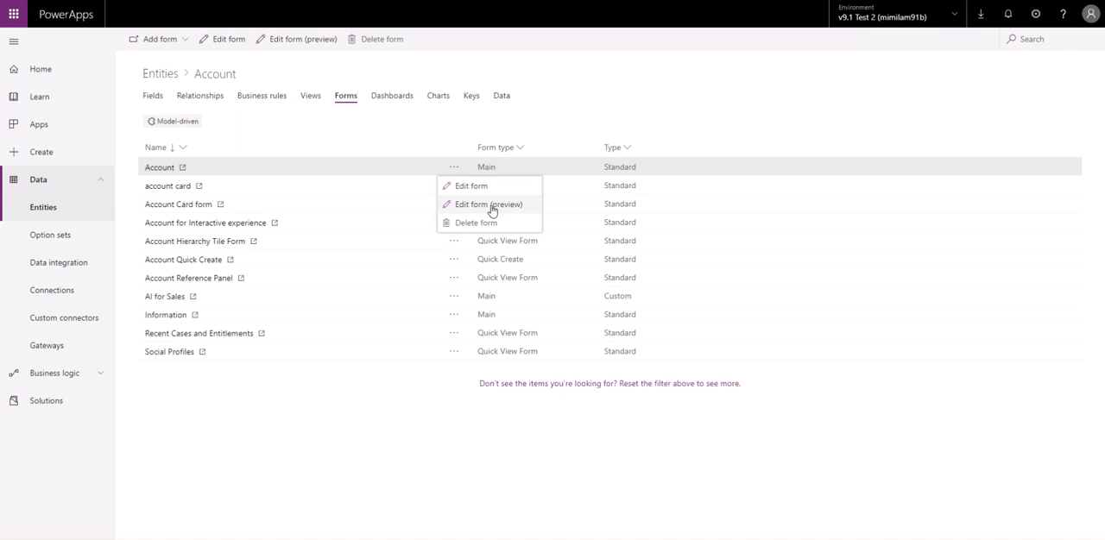
click(488, 205)
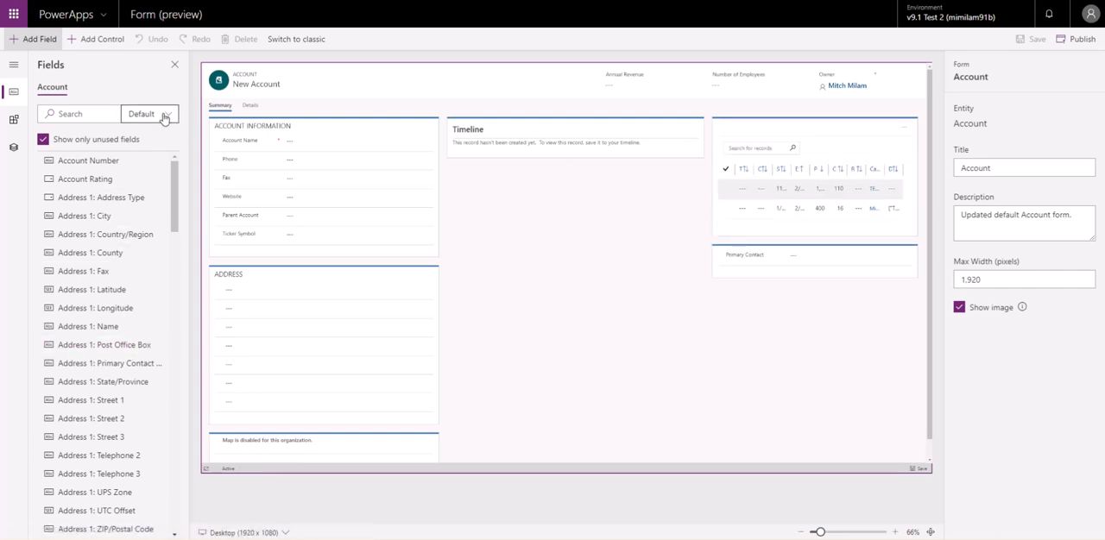
- Review the loaded designer's Fields pane and the form's title, description and width properties
click(149, 114)
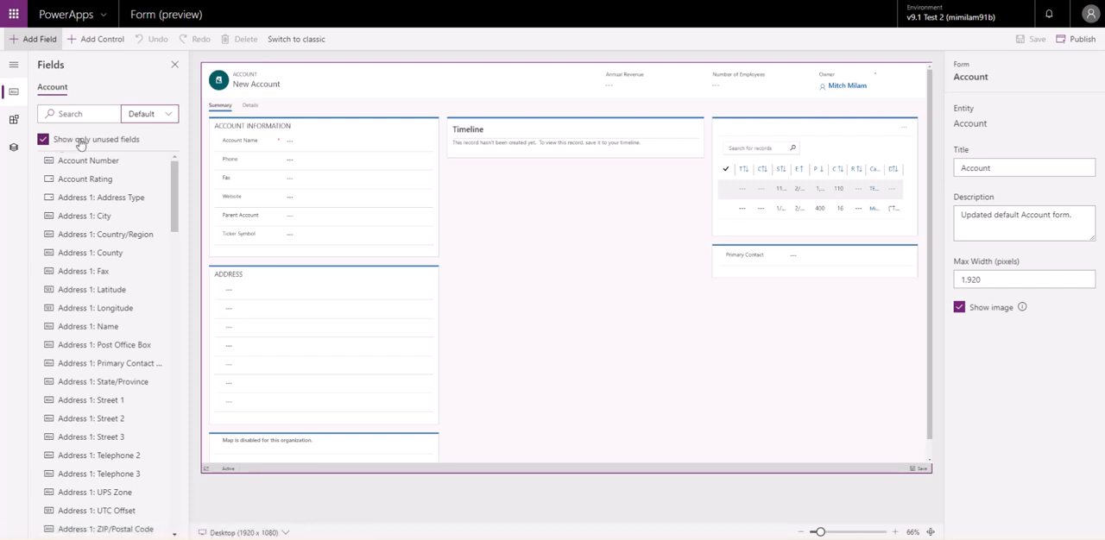
mouse_move(596, 147)
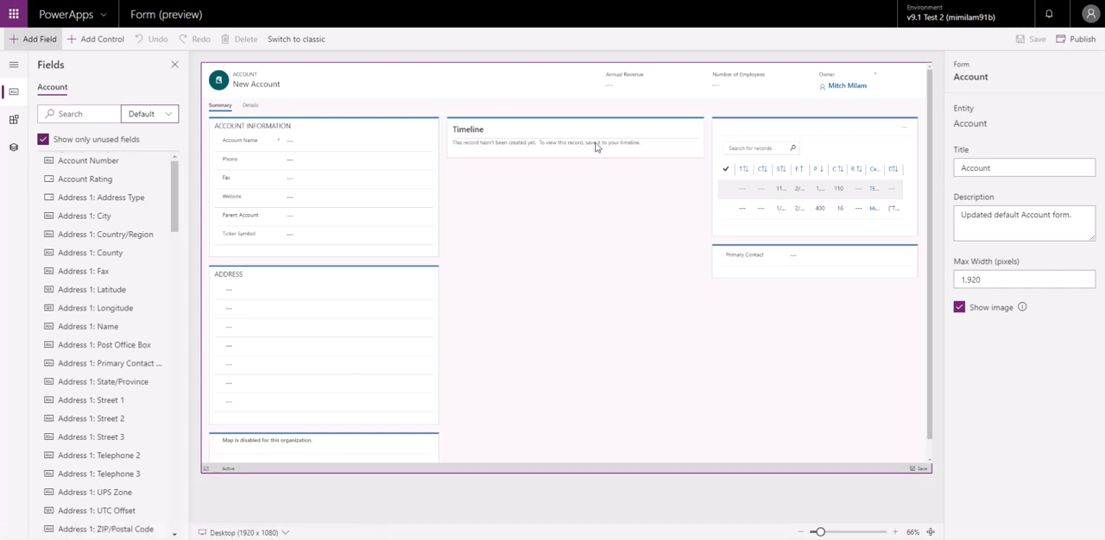
mouse_move(630, 145)
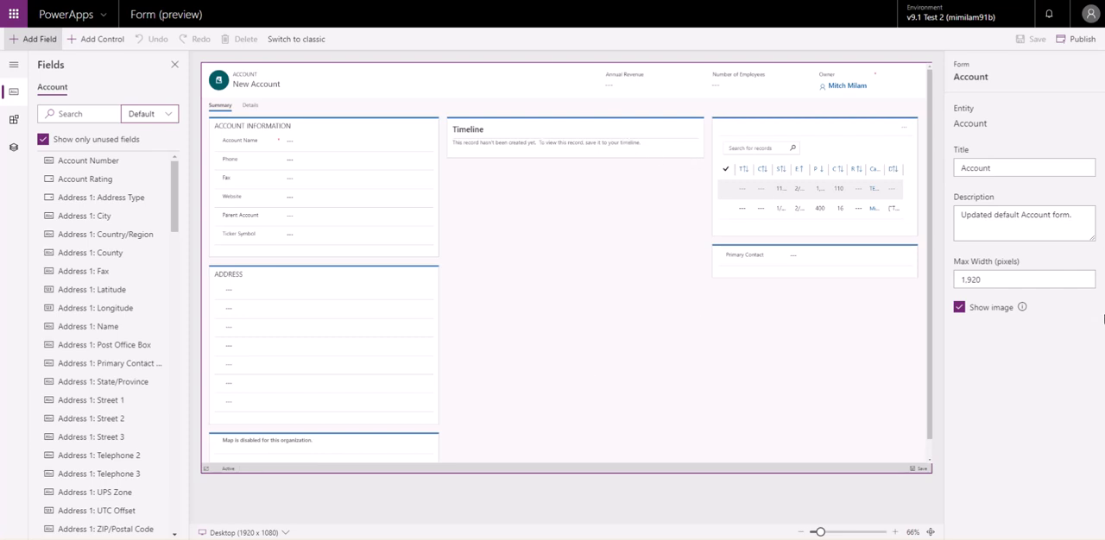
click(1024, 168)
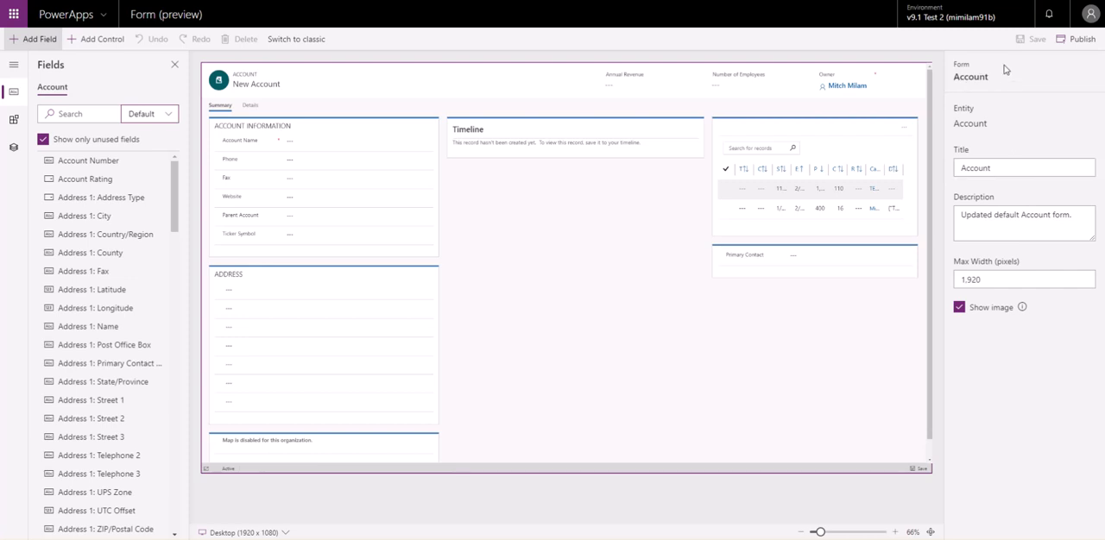
click(1024, 223)
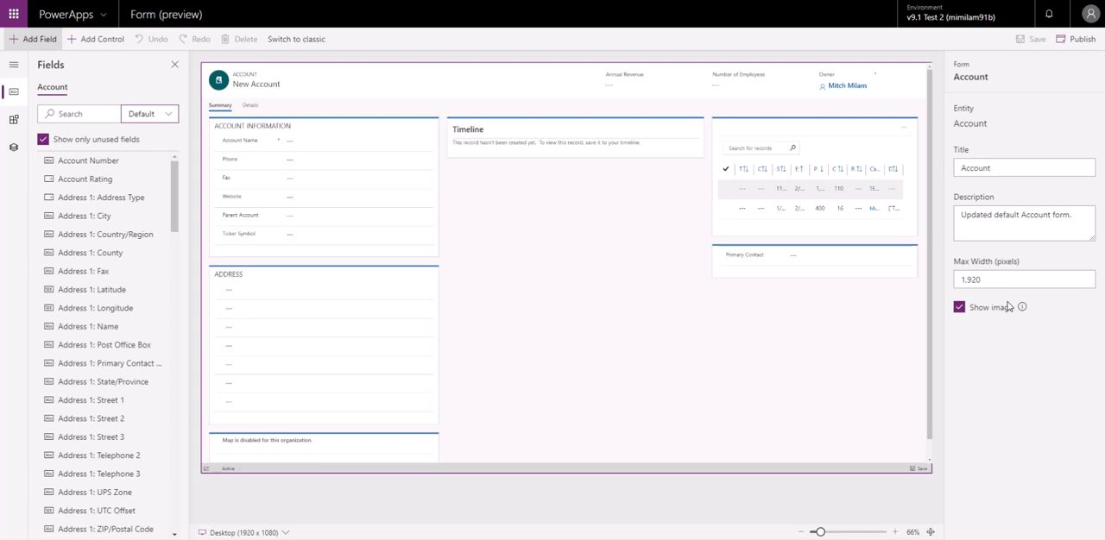
mouse_move(1008, 314)
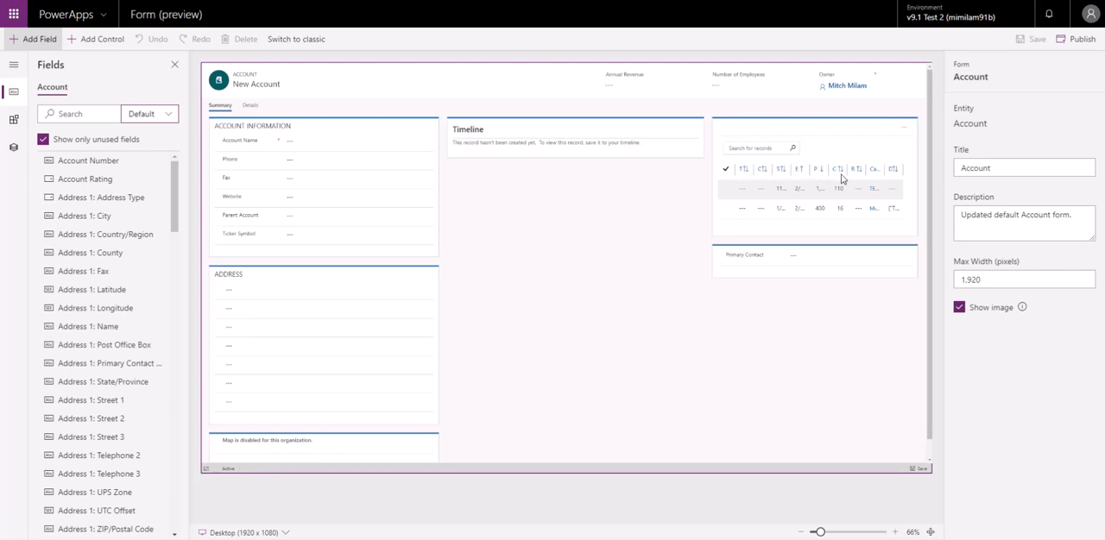
mouse_move(747, 177)
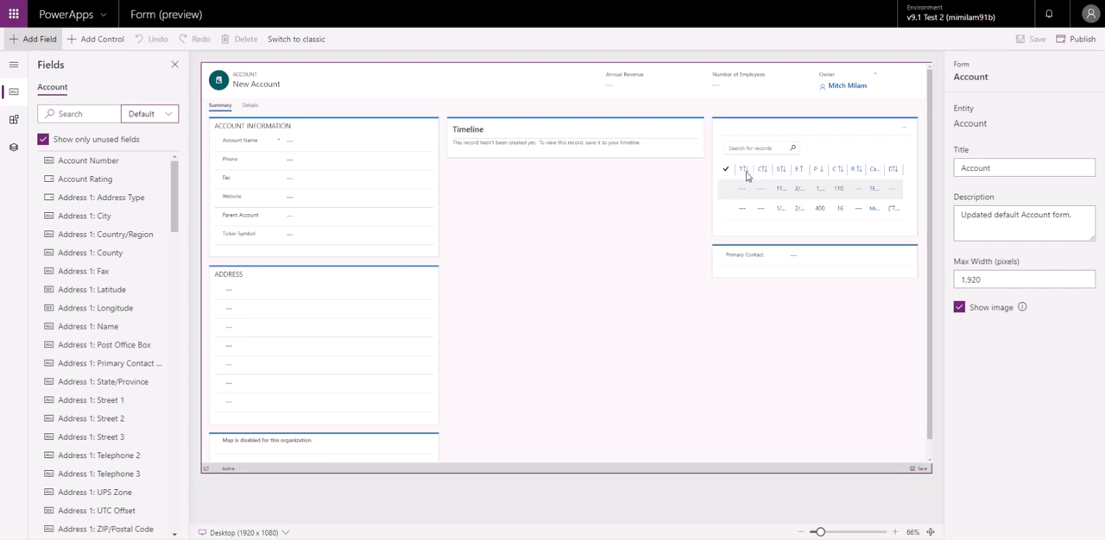
mouse_move(728, 177)
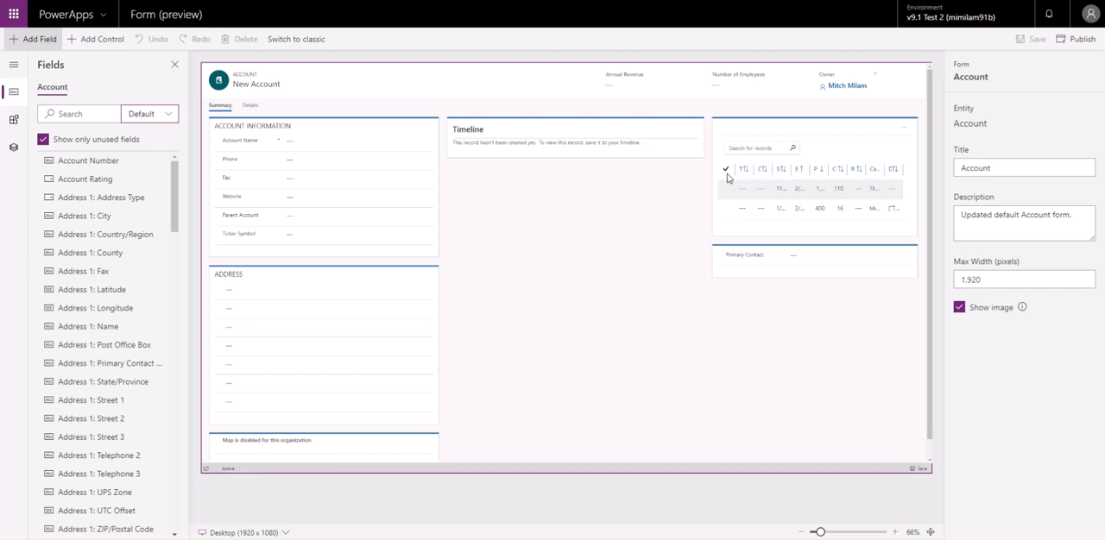
mouse_move(769, 168)
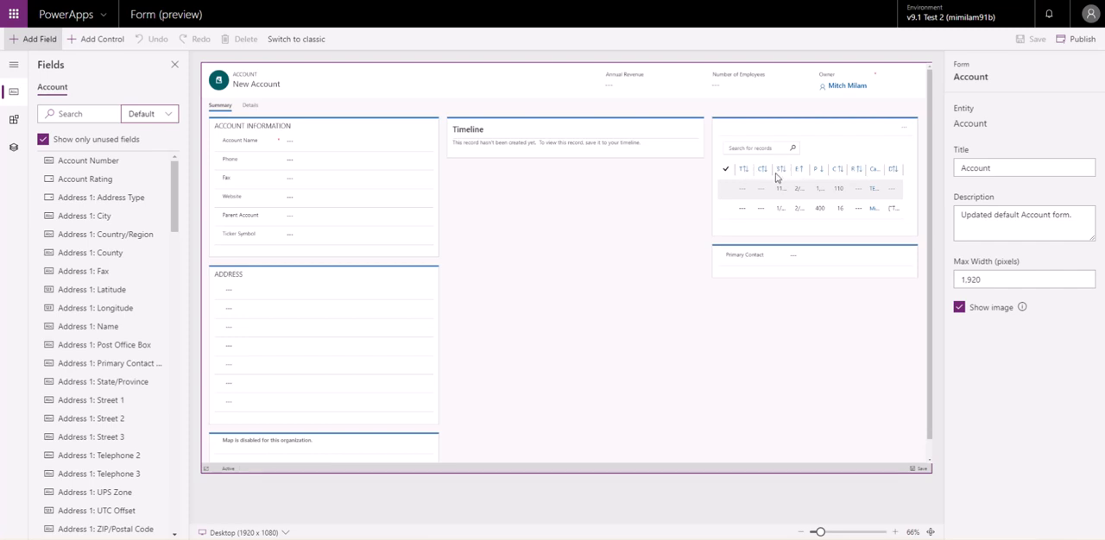
mouse_move(605, 182)
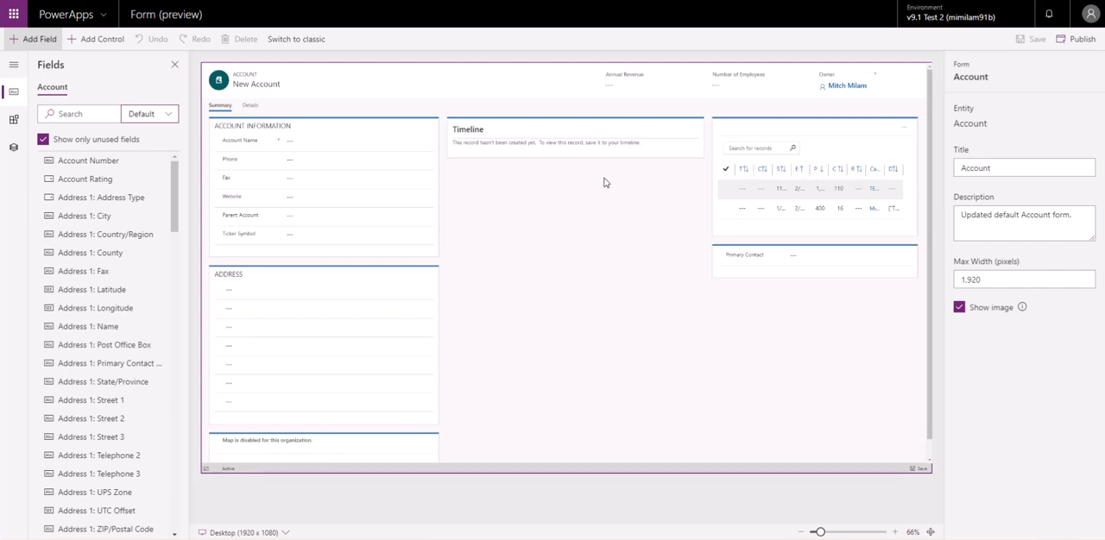
click(323, 159)
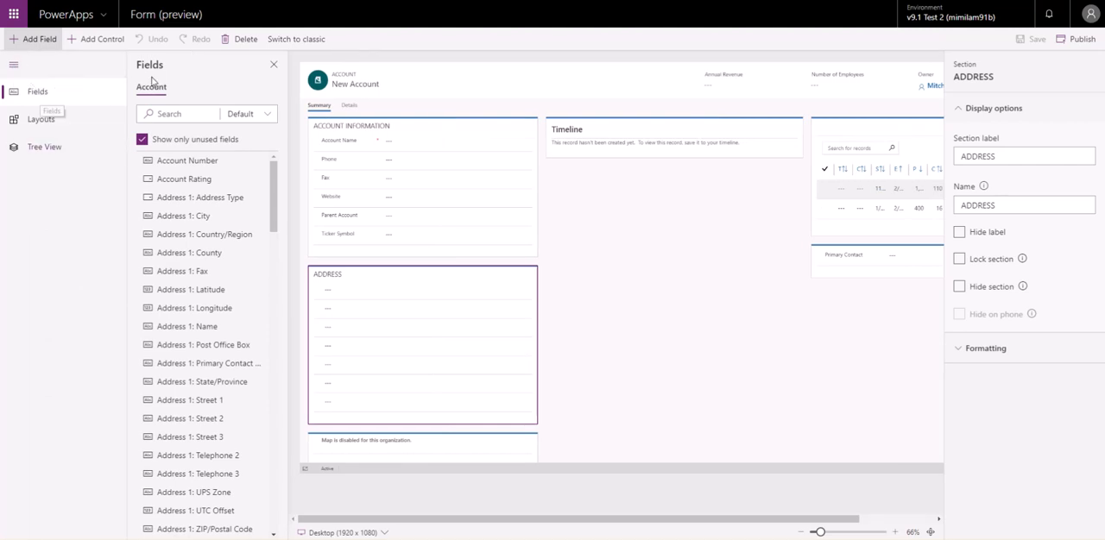
click(41, 119)
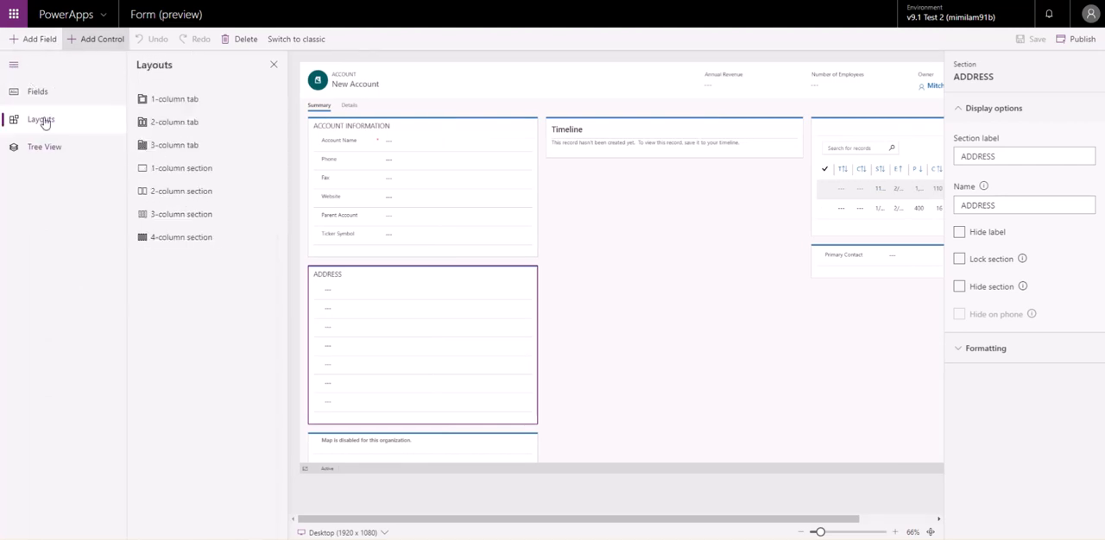
mouse_move(214, 122)
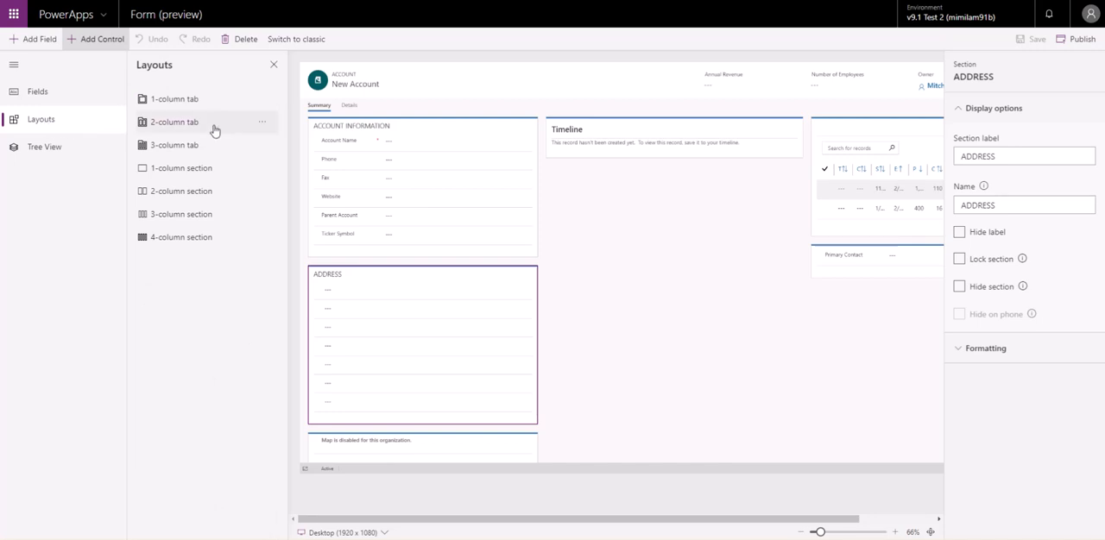
mouse_move(249, 158)
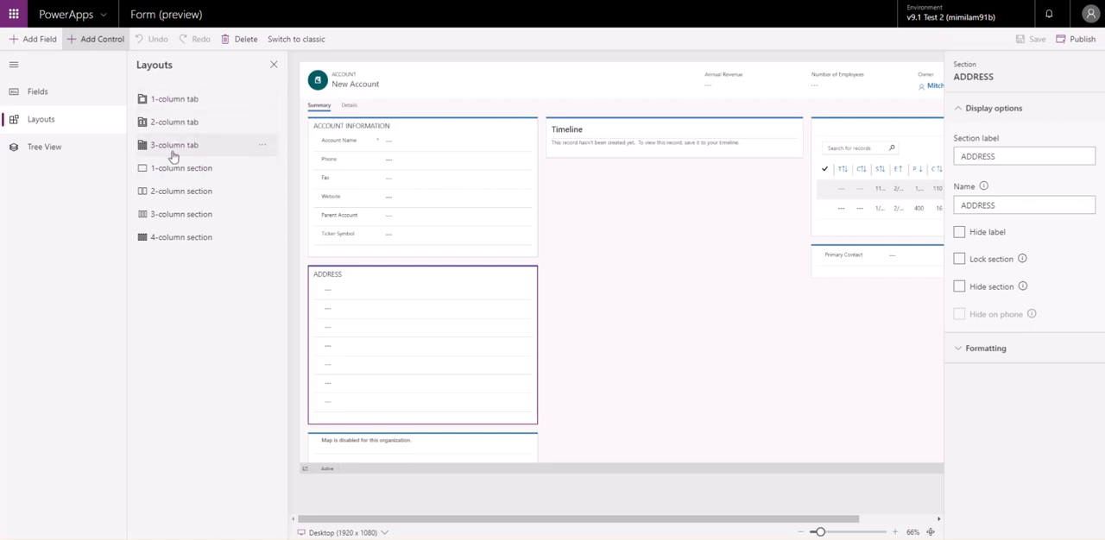
mouse_move(164, 179)
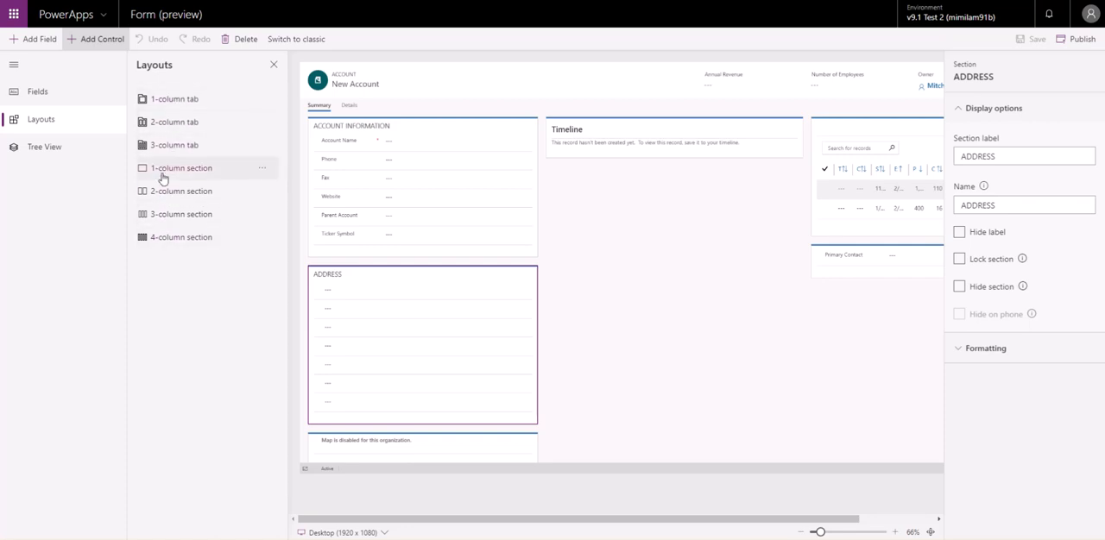
mouse_move(101, 39)
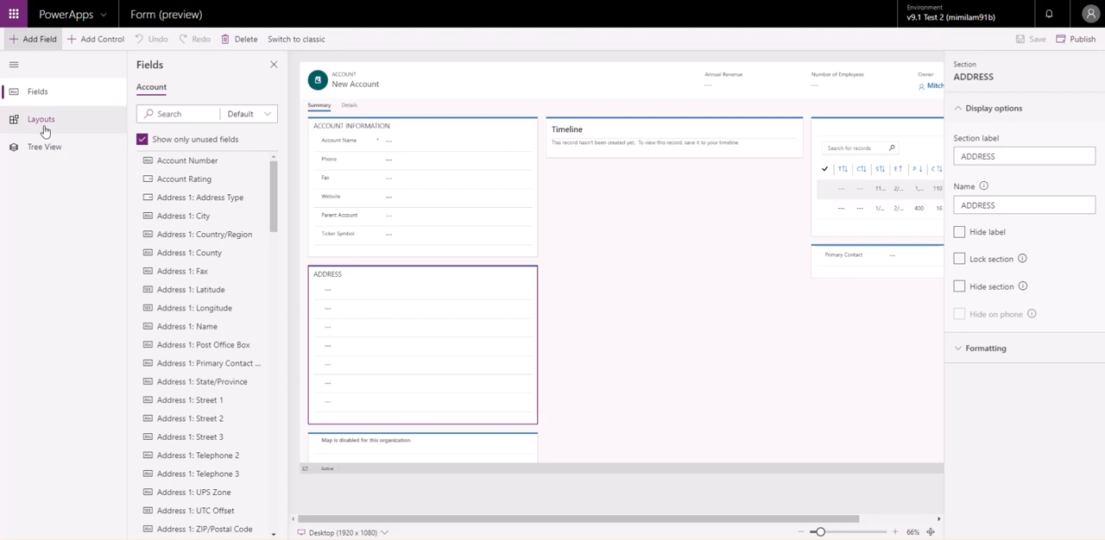
- Show the form's Tree View with the Summary tab expanded to list its sections
scroll(down, 3)
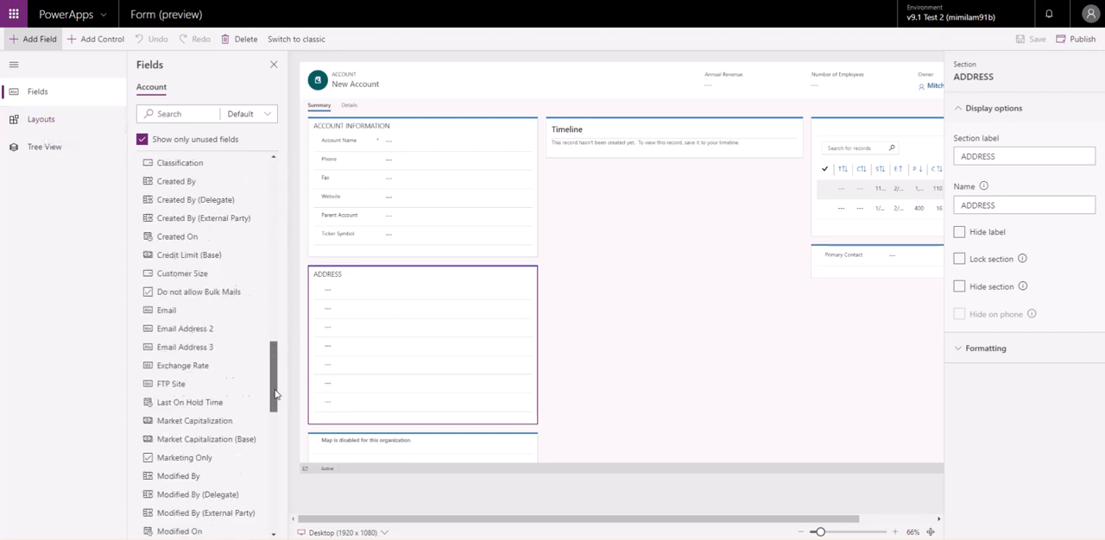
scroll(down, 3)
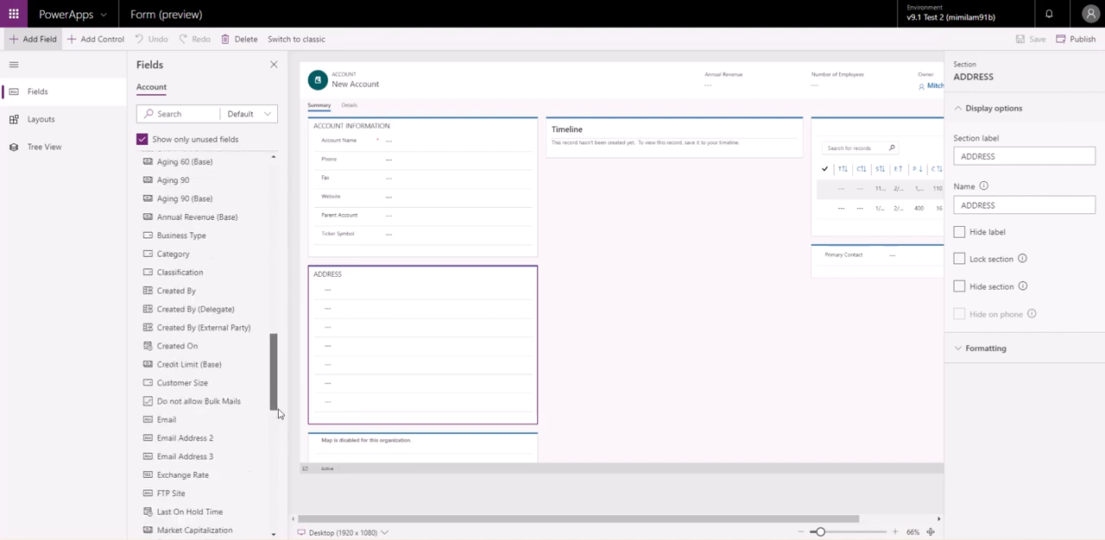
scroll(down, 3)
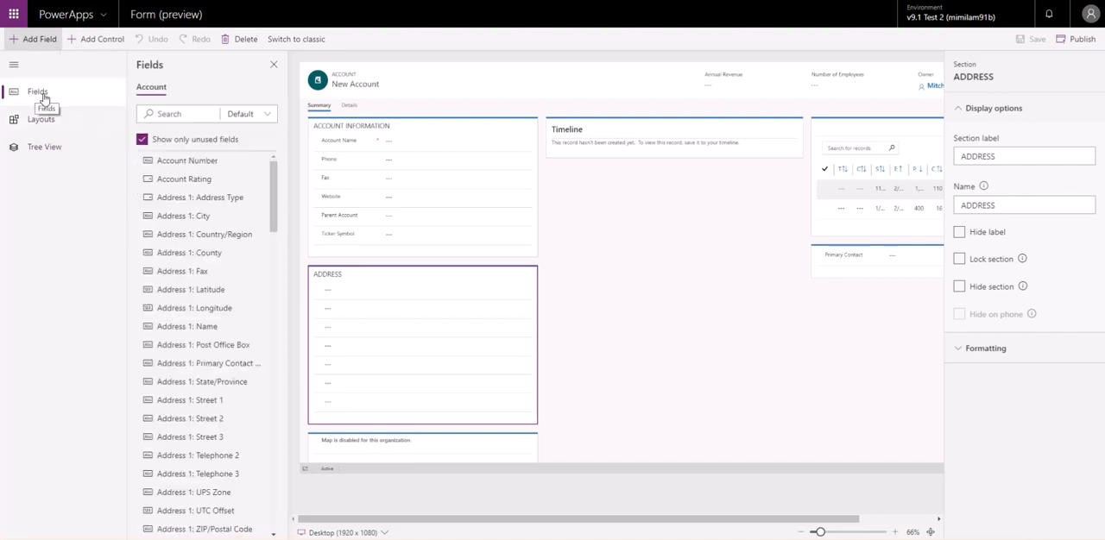
mouse_move(44, 147)
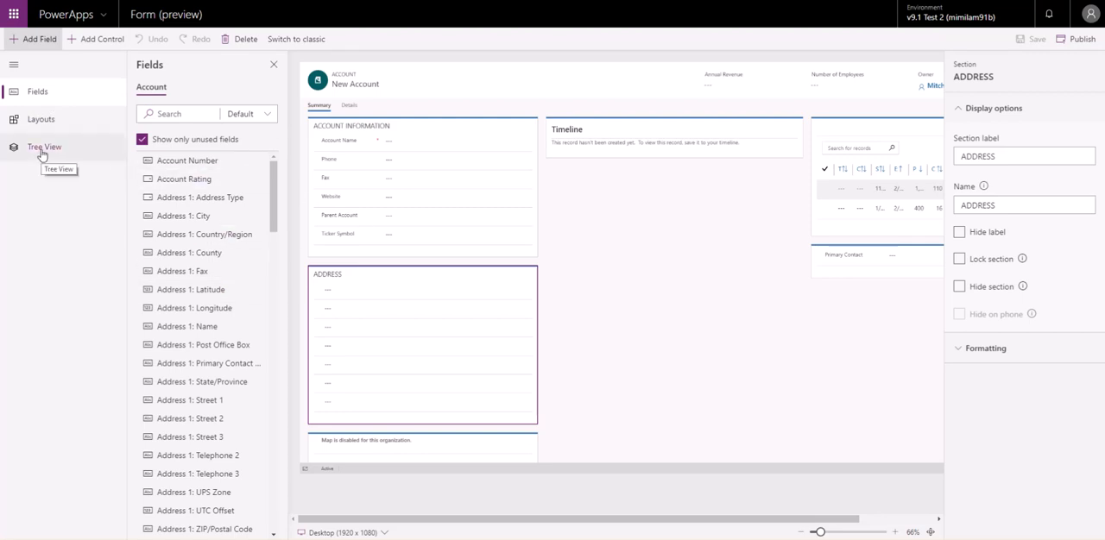
click(44, 147)
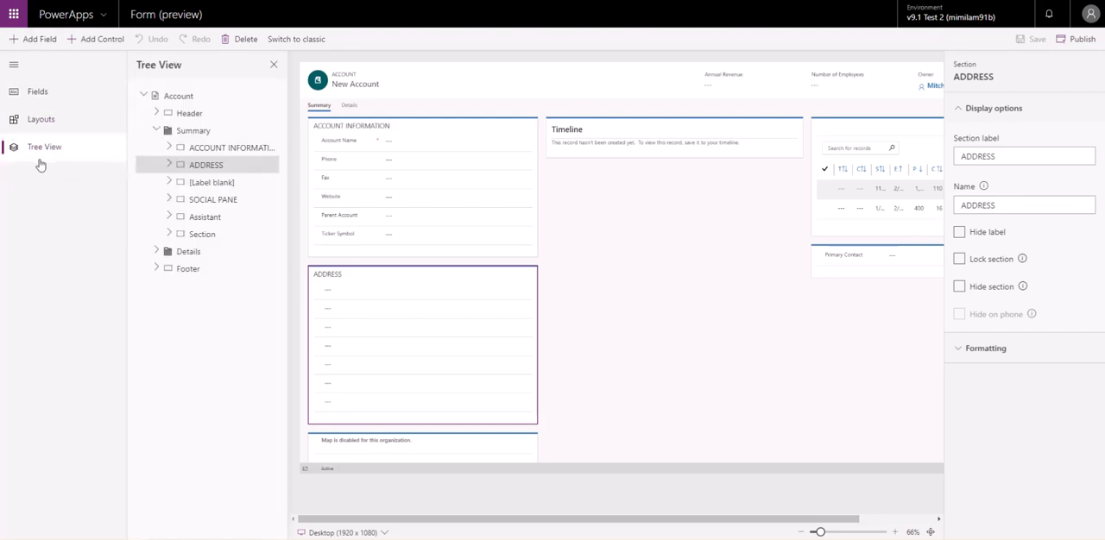
click(157, 130)
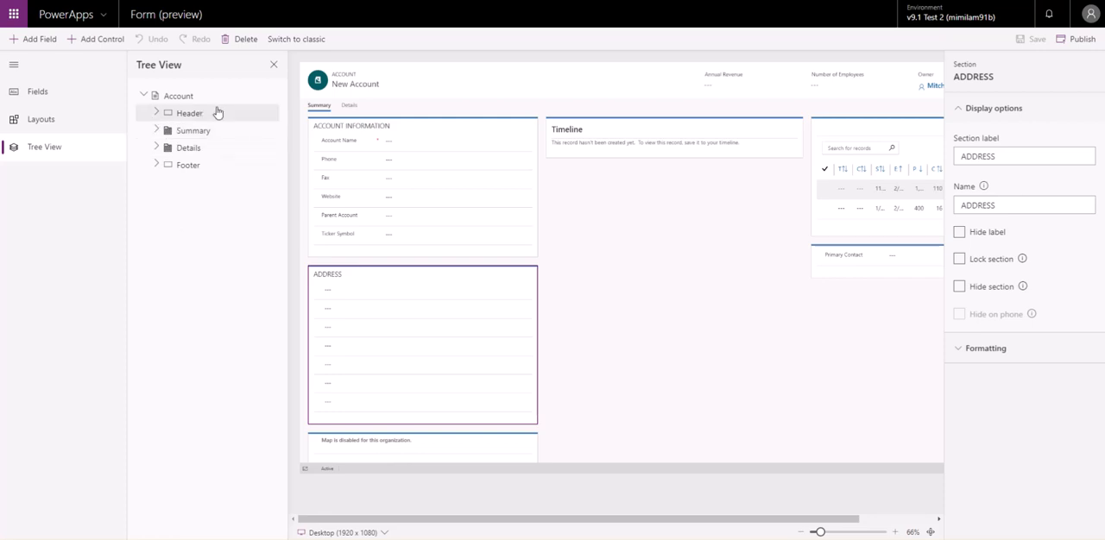
mouse_move(224, 185)
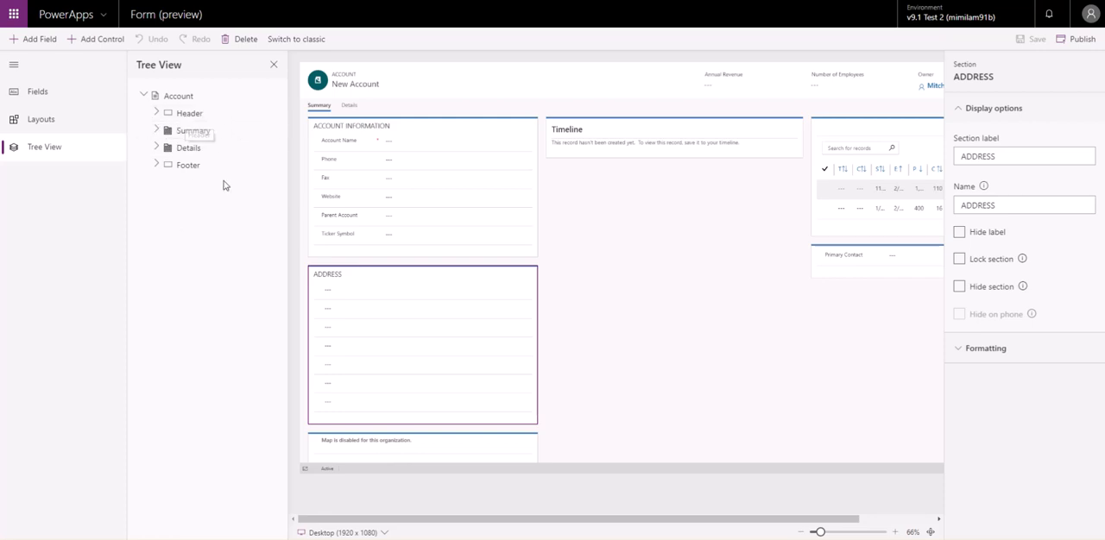
mouse_move(455, 134)
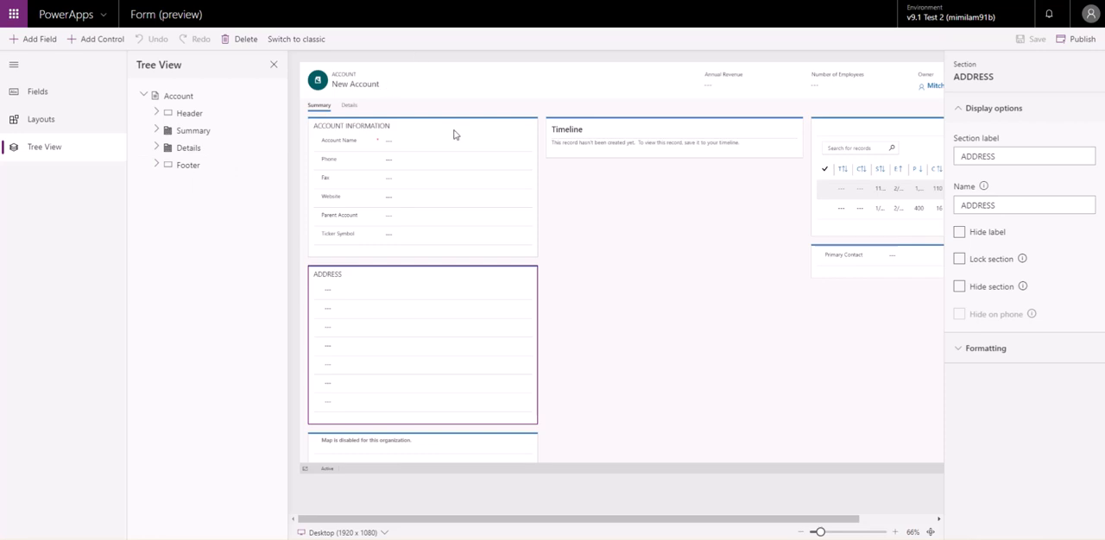
mouse_move(346, 476)
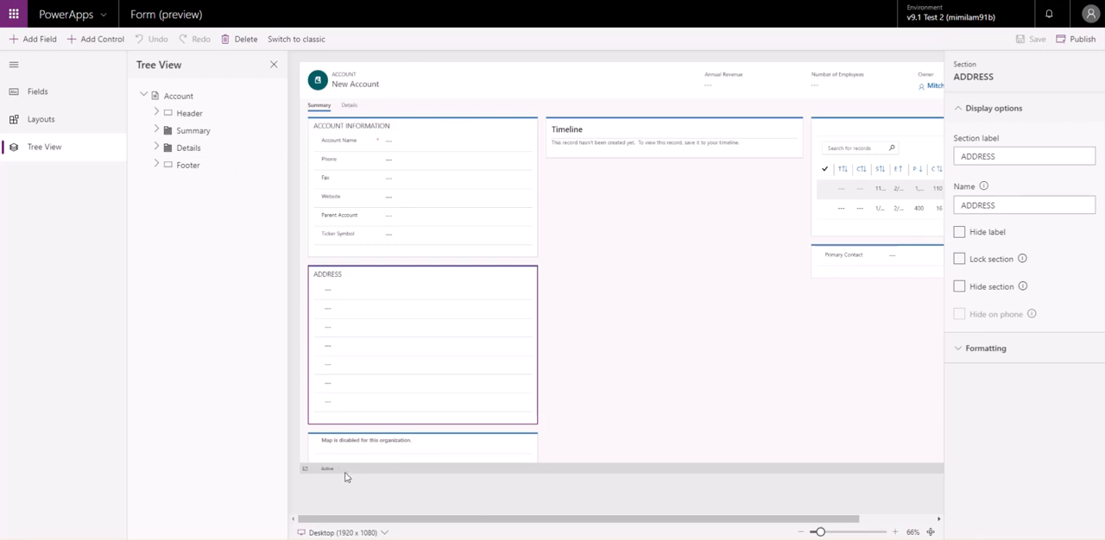
mouse_move(417, 482)
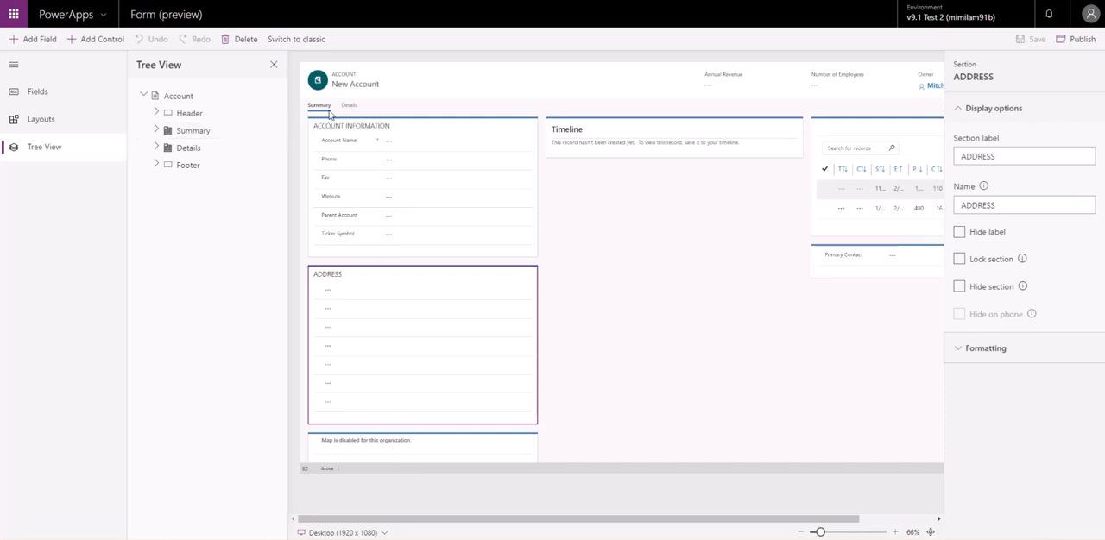
mouse_move(357, 112)
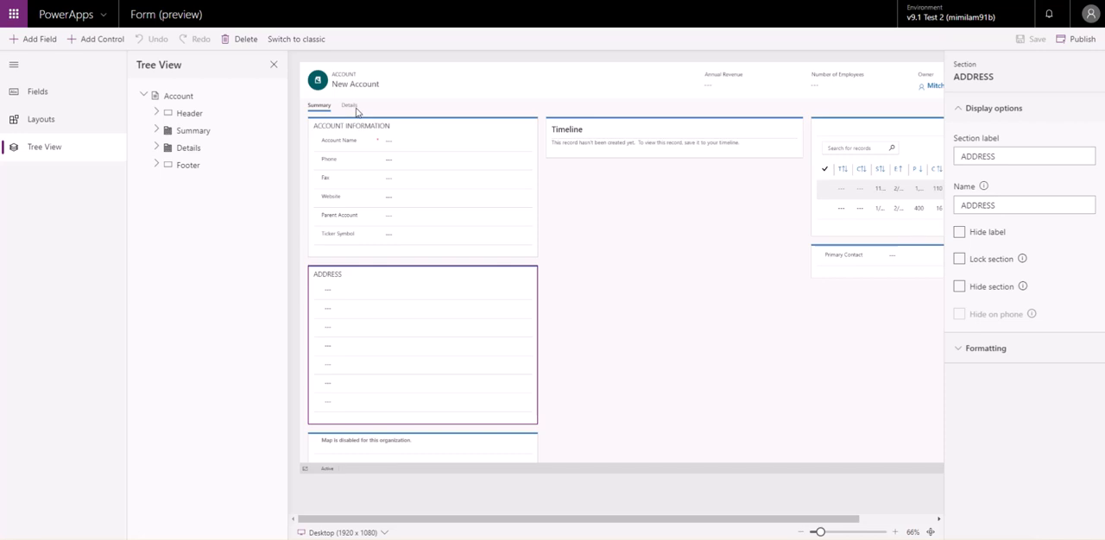
click(158, 130)
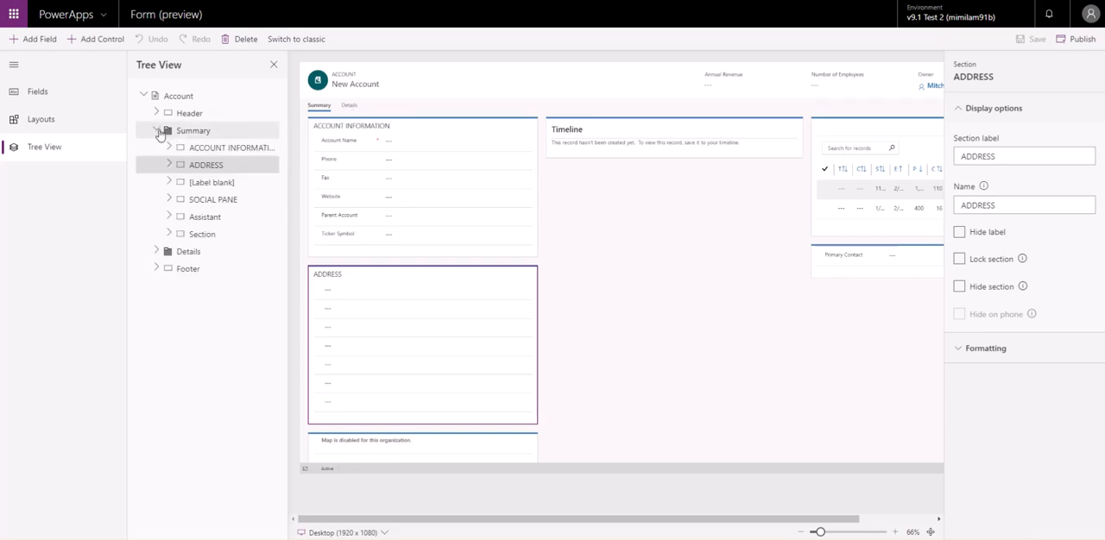
- Expand ACCOUNT INFORMATION and inspect Phone, Website, the section, then Account Name properties
click(169, 148)
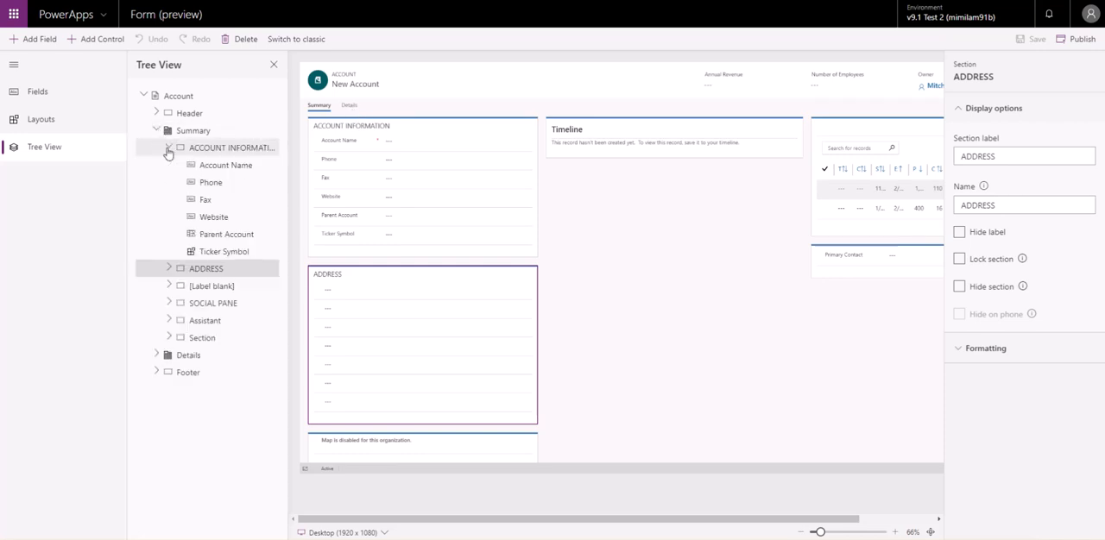
mouse_move(220, 148)
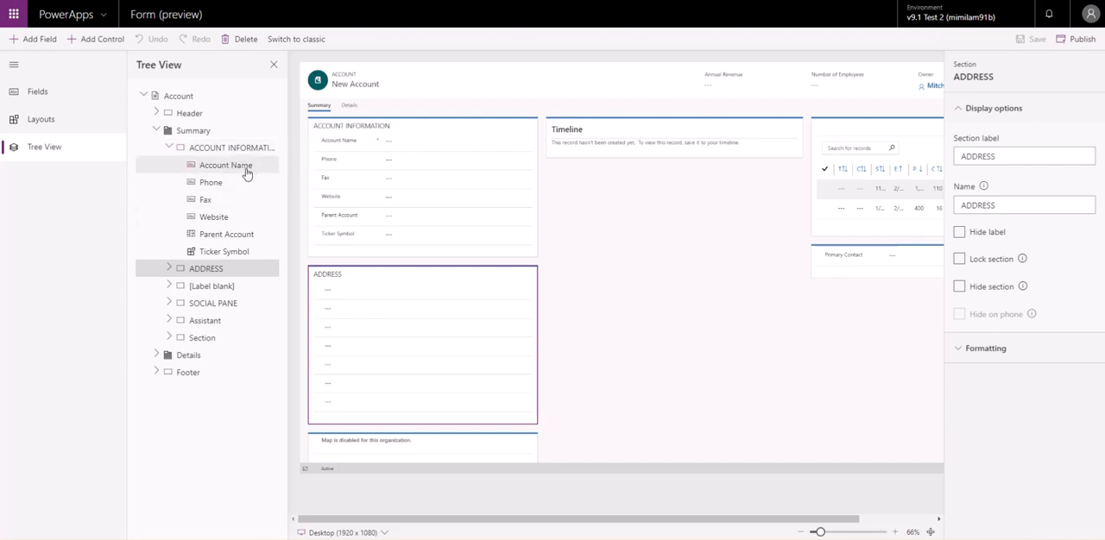
mouse_move(226, 165)
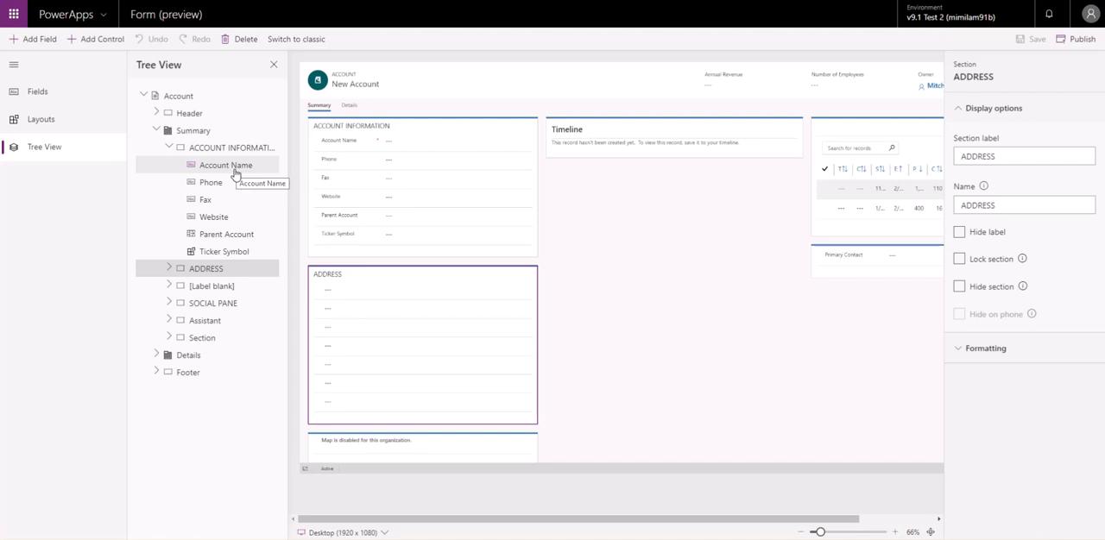
click(211, 182)
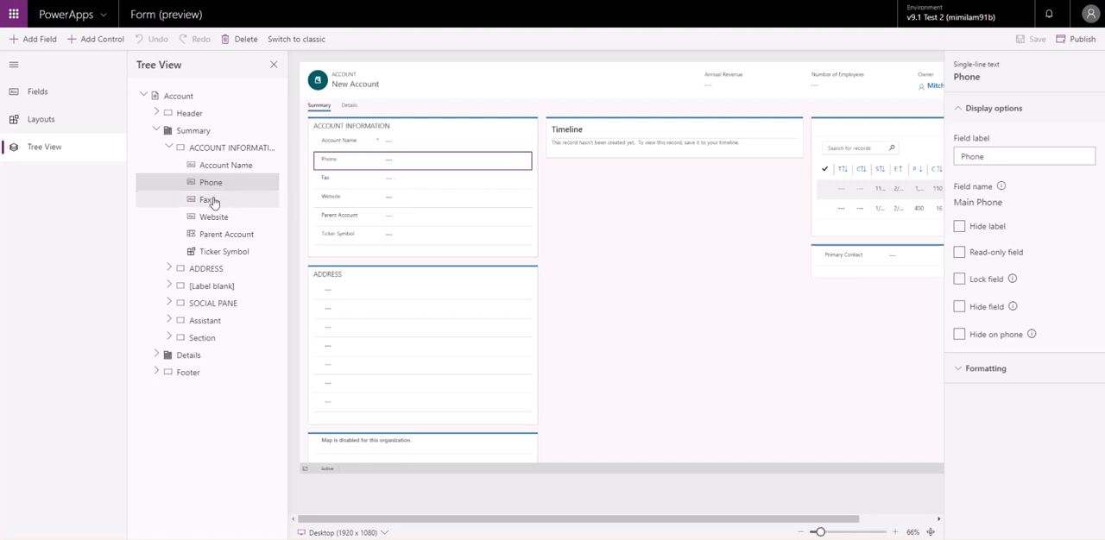
click(213, 216)
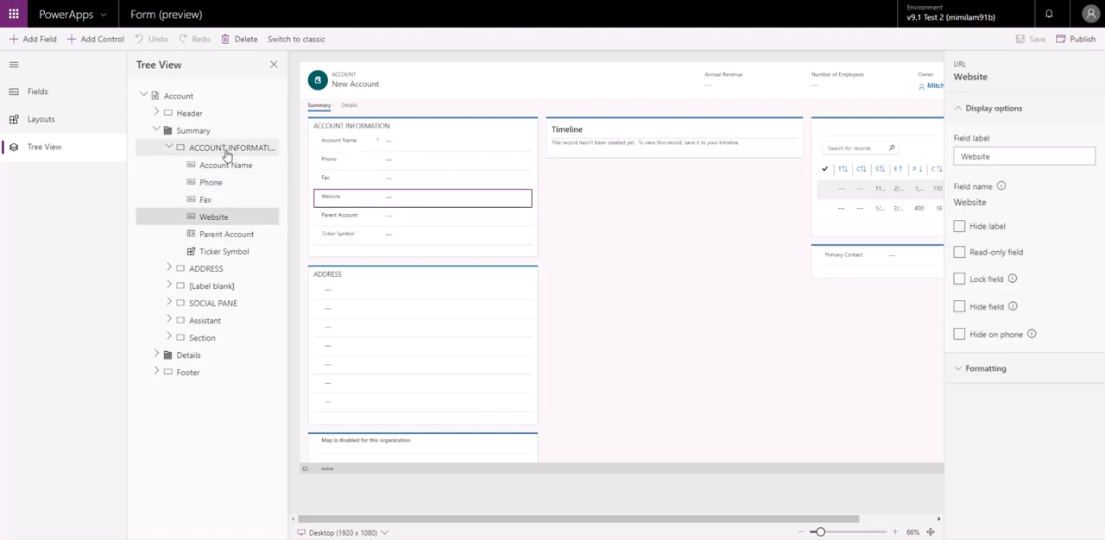
click(231, 147)
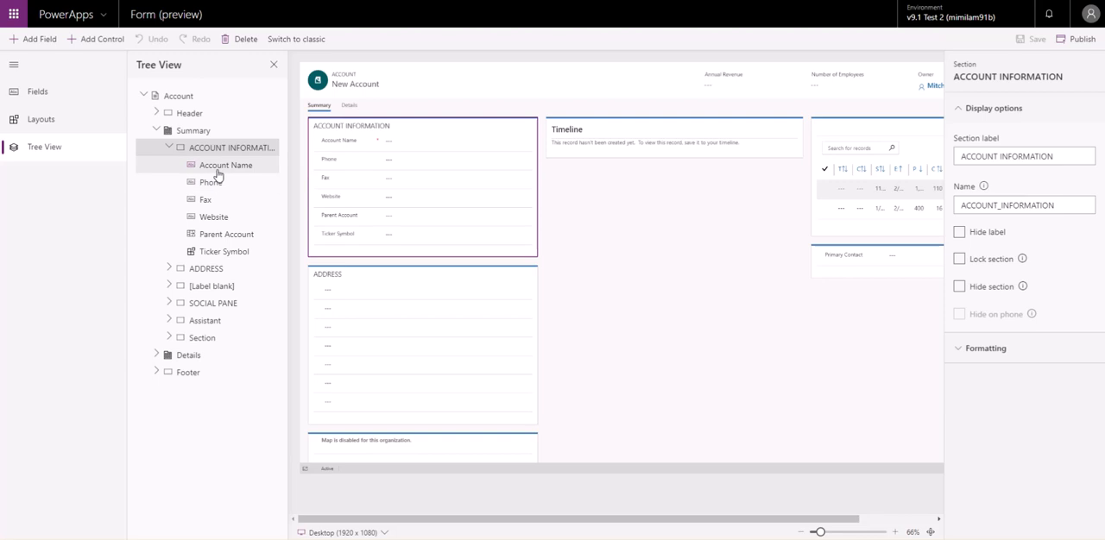
click(226, 165)
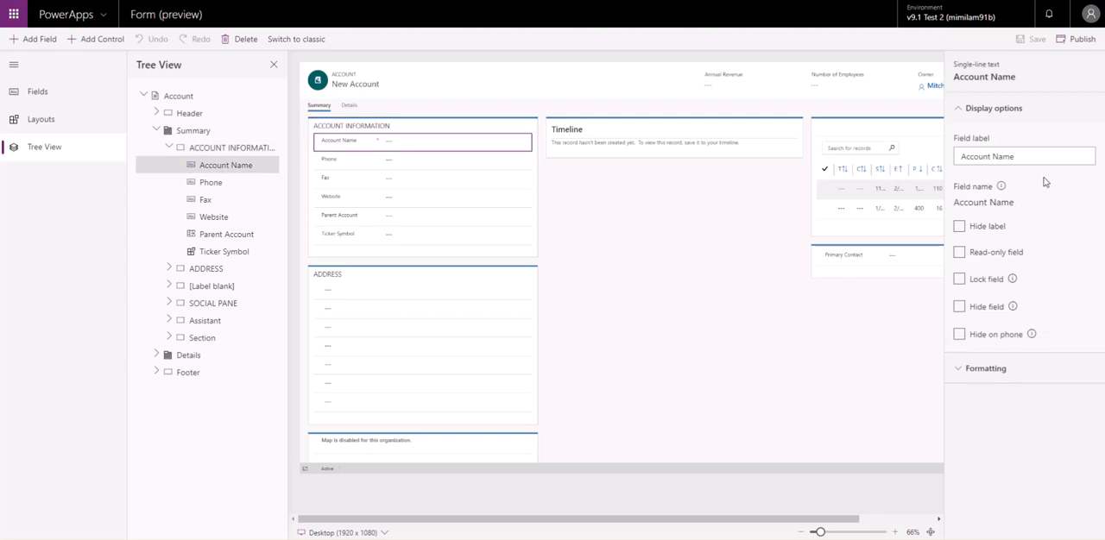
mouse_move(1051, 196)
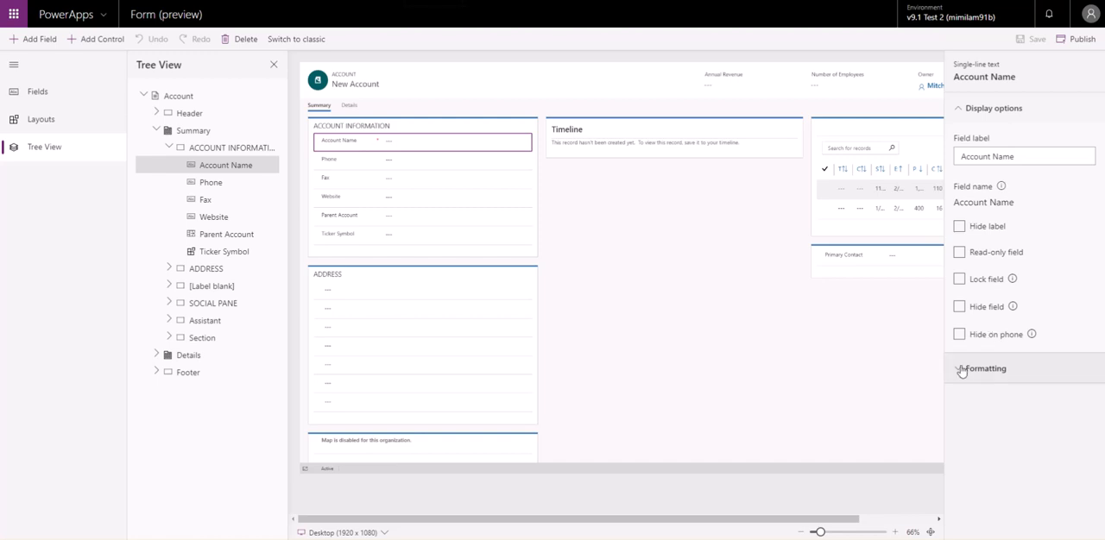
- Inspect Formatting settings of the Summary tab, ACCOUNT INFORMATION section and Account Name field
click(231, 147)
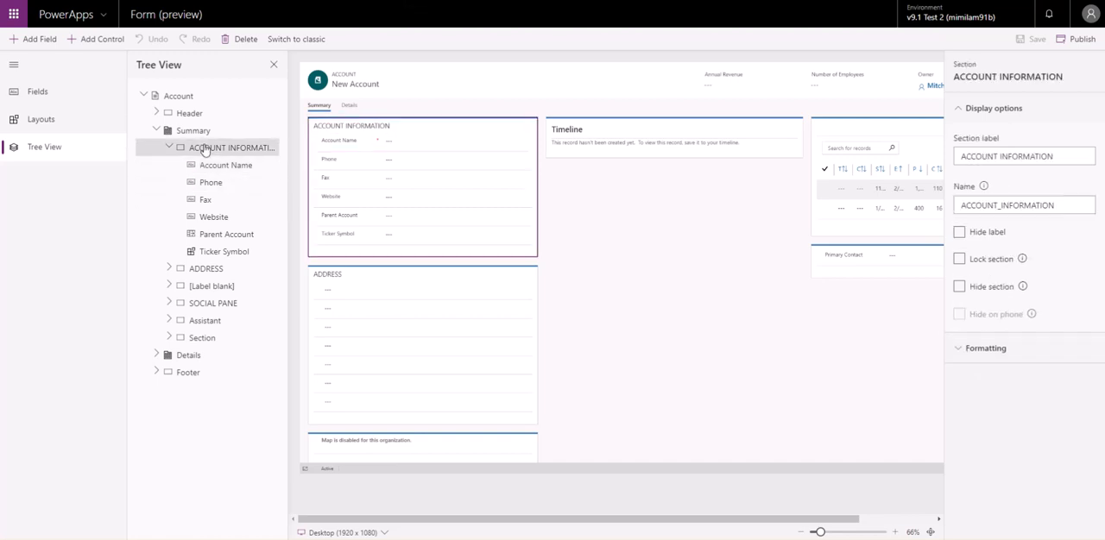
click(194, 131)
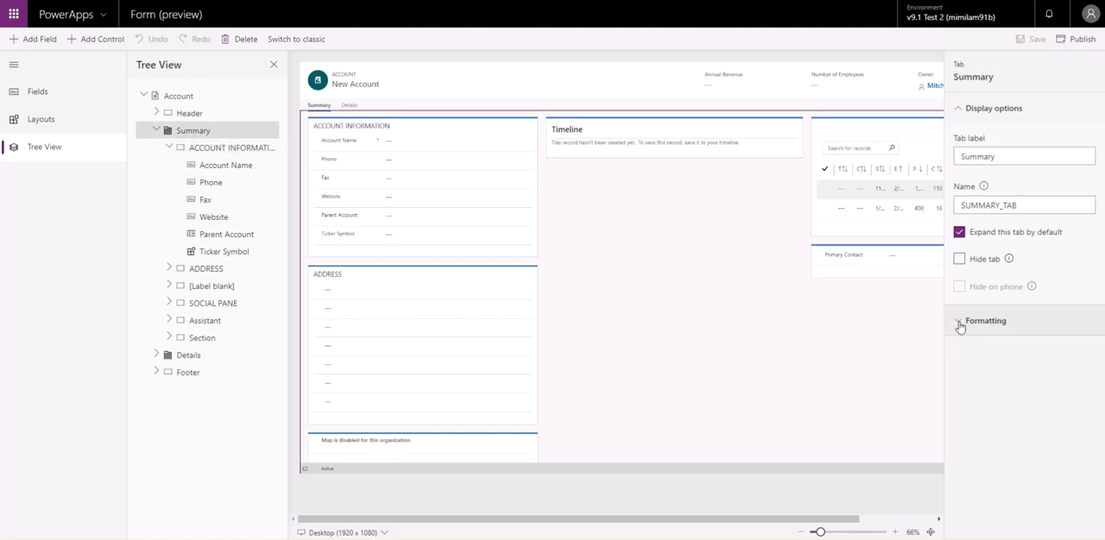
click(985, 320)
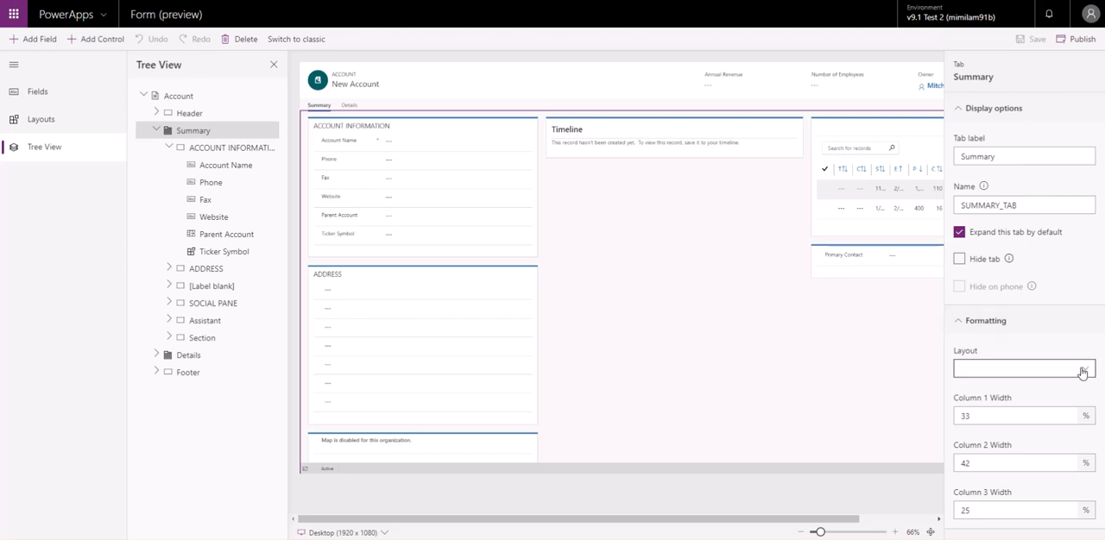
click(985, 321)
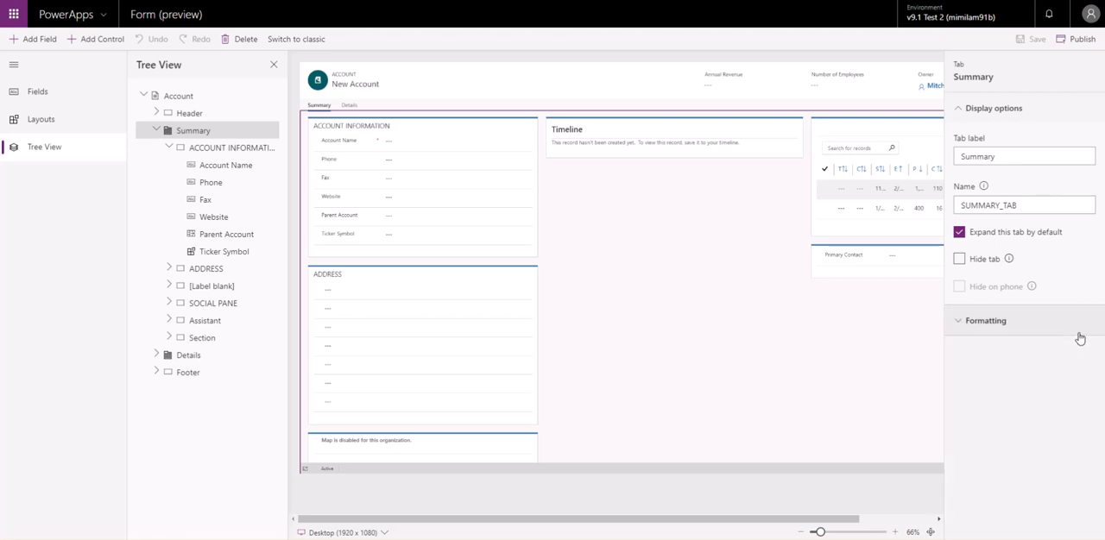
click(984, 320)
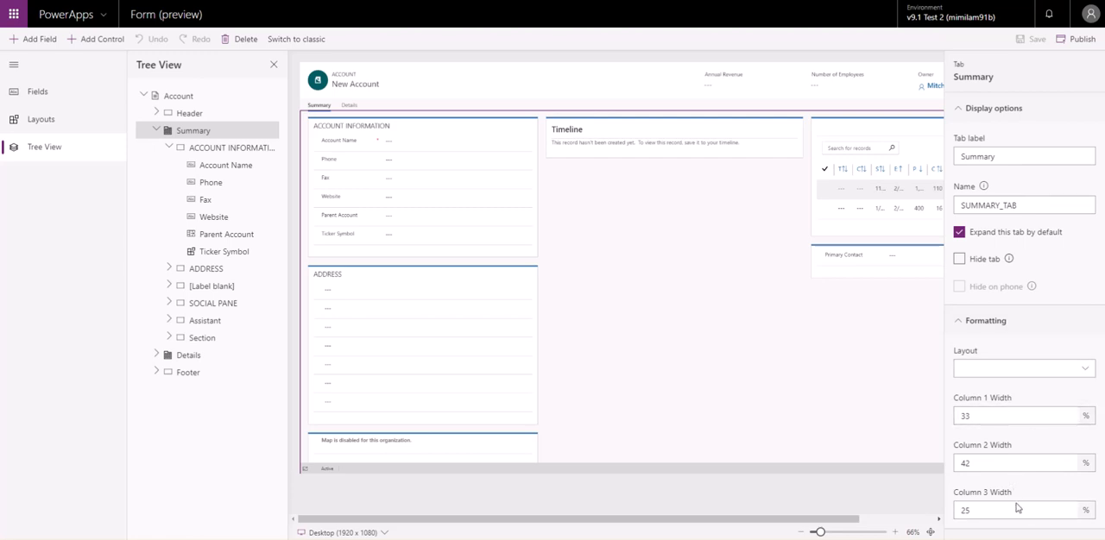
mouse_move(480, 256)
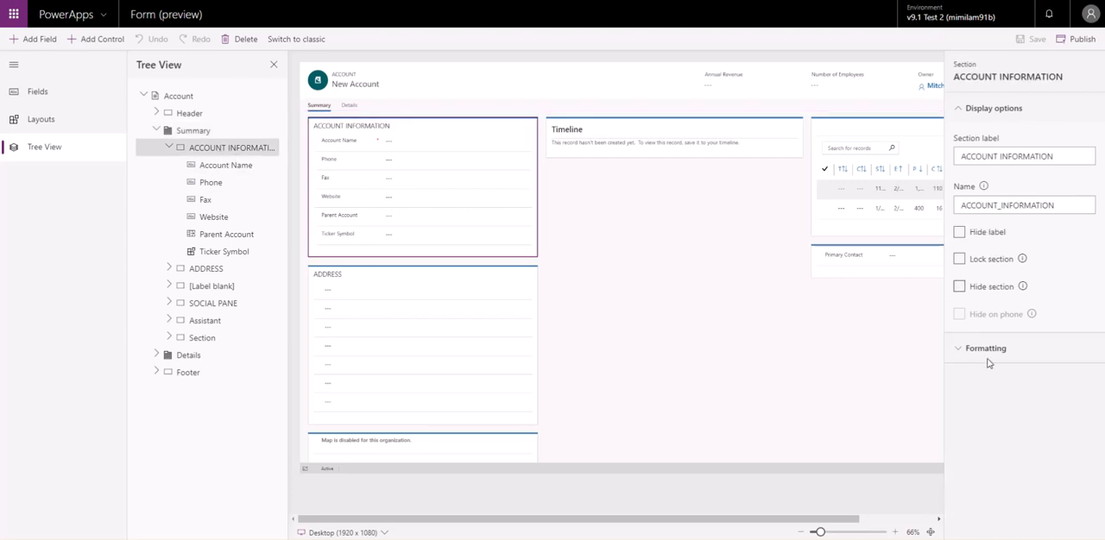
click(985, 348)
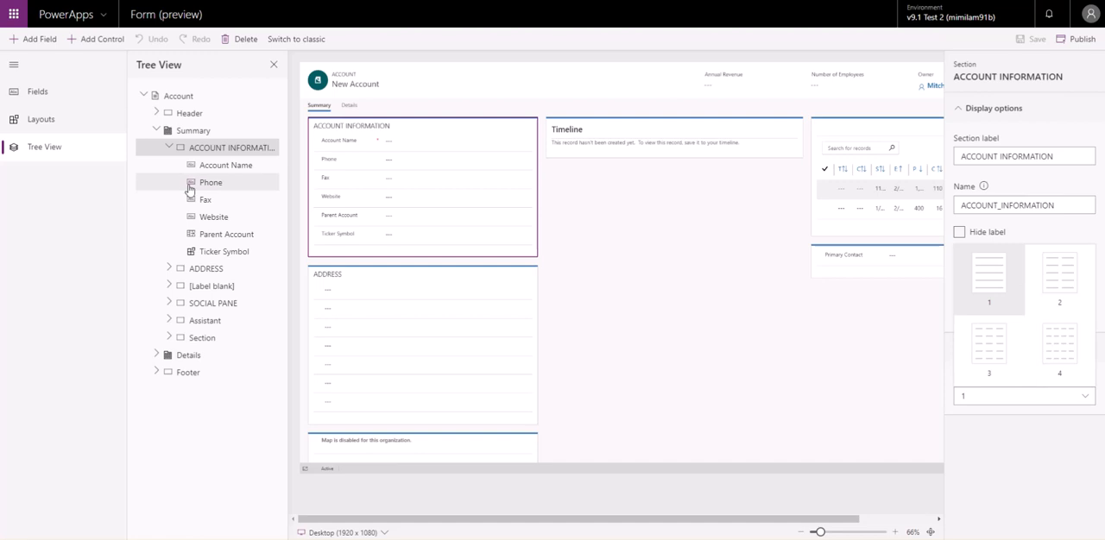
click(226, 165)
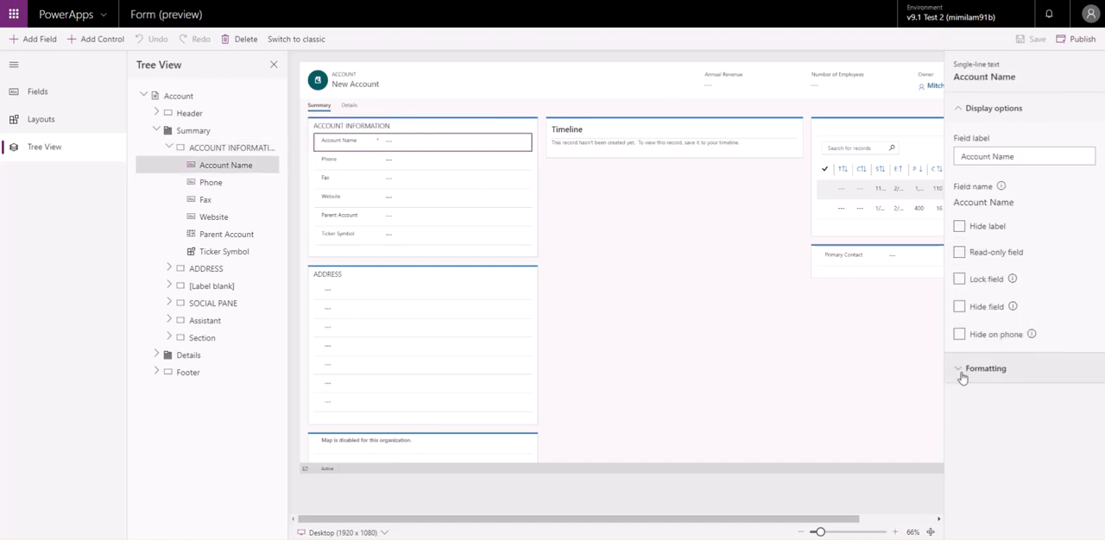
click(985, 369)
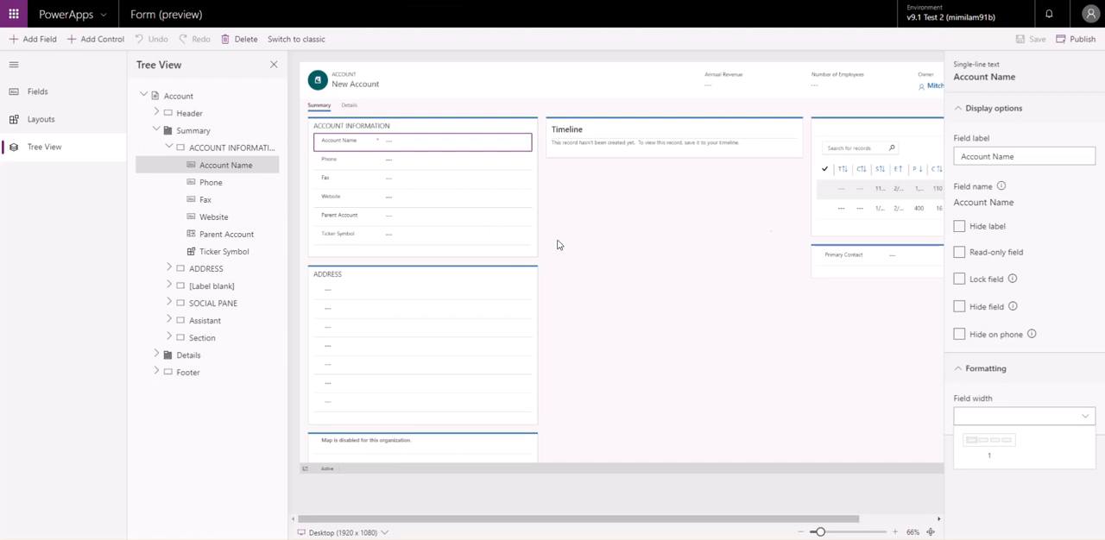
- Show the Details tab with its three-column layout properties
click(348, 104)
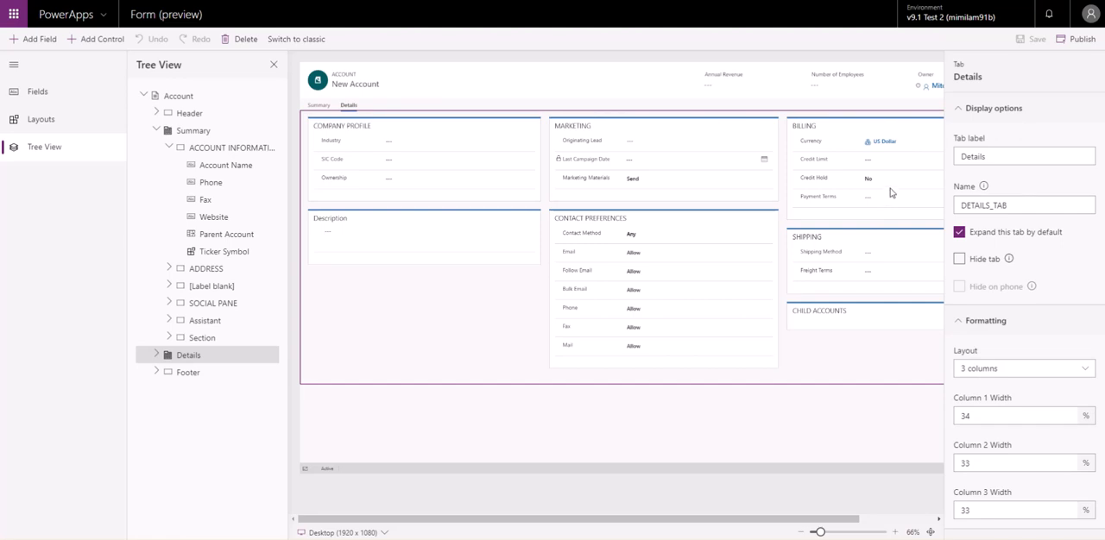
- Select Credit Hold on Details, then the one-column ACCOUNT INFORMATION section's settings
click(837, 179)
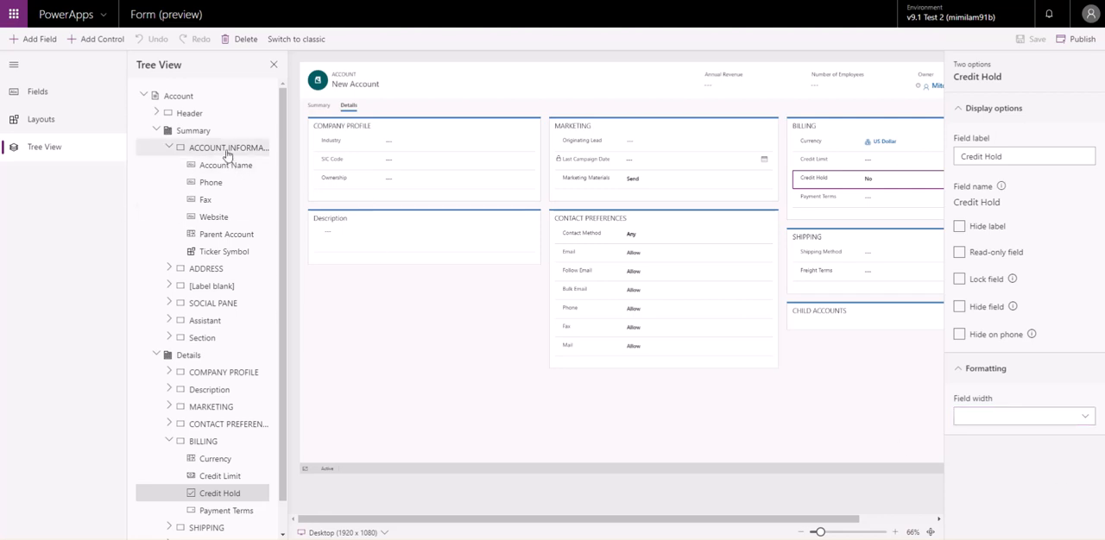
click(228, 148)
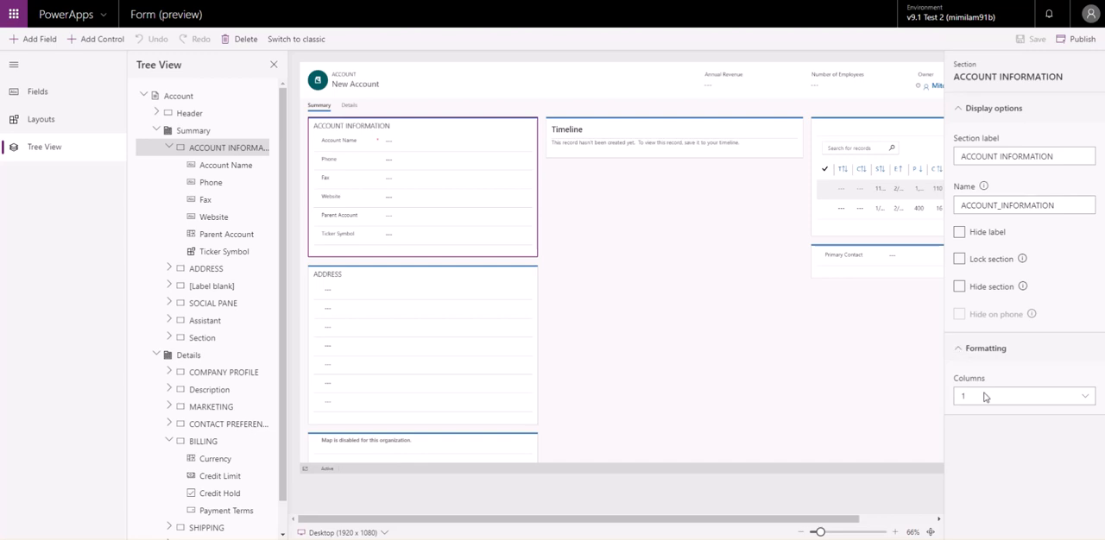
mouse_move(1030, 431)
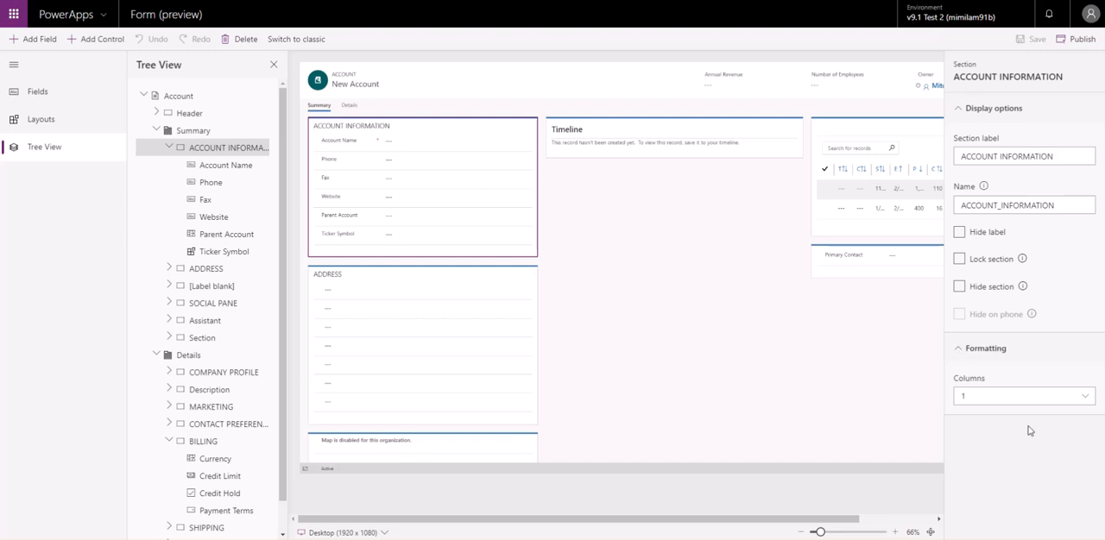
mouse_move(347, 152)
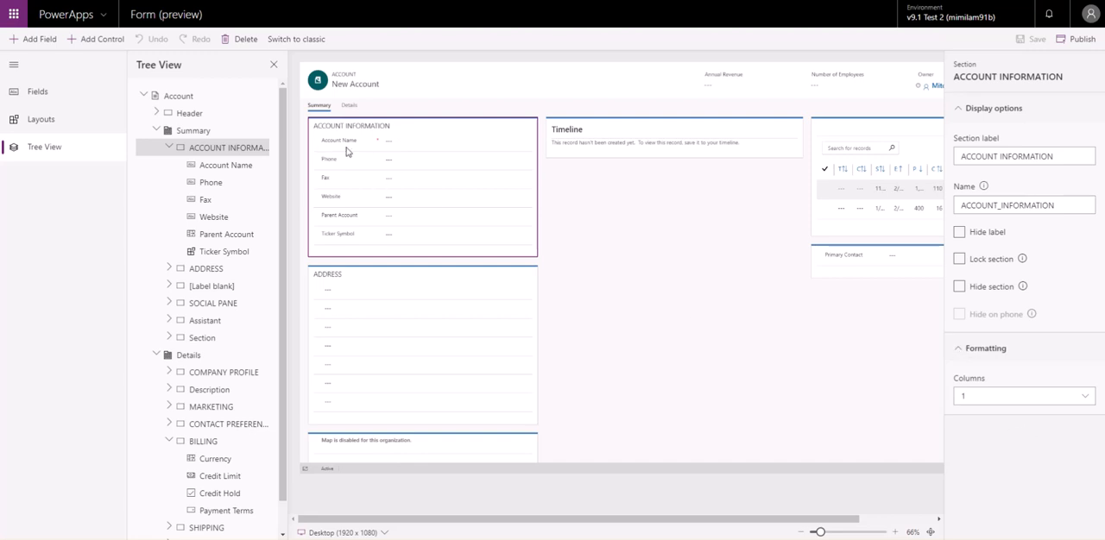
mouse_move(345, 152)
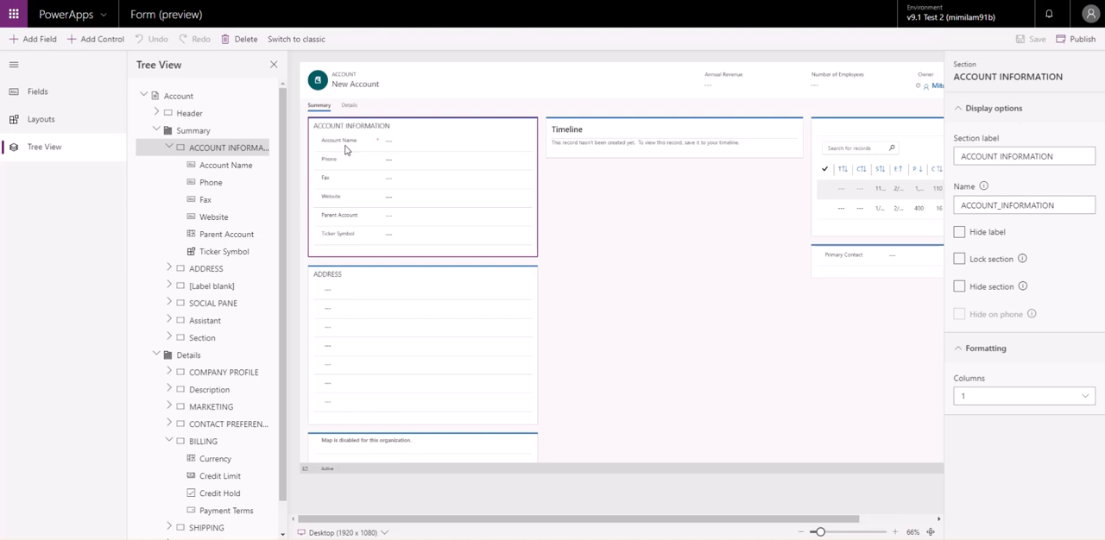
mouse_move(346, 144)
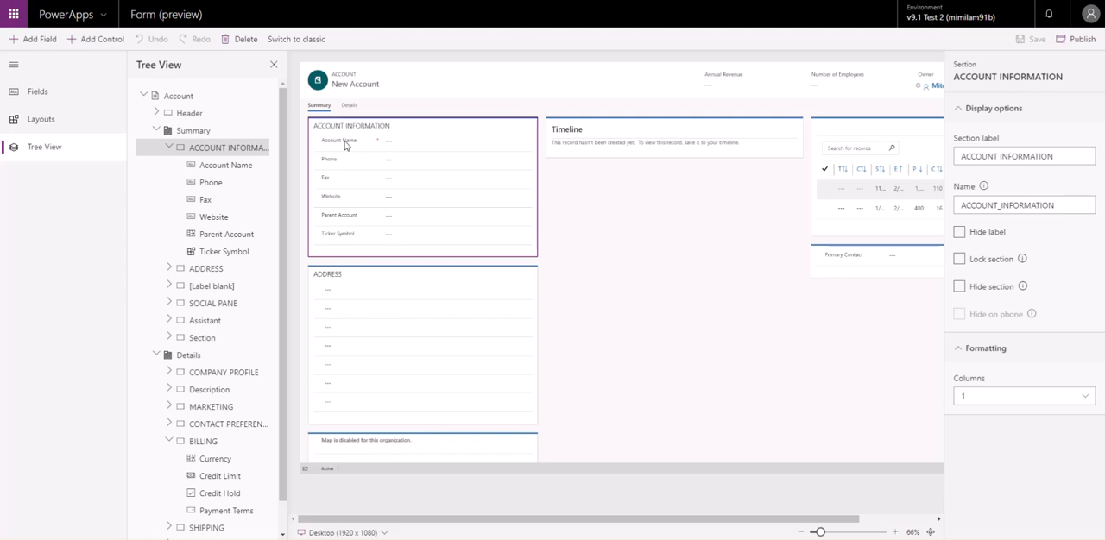
mouse_move(994, 429)
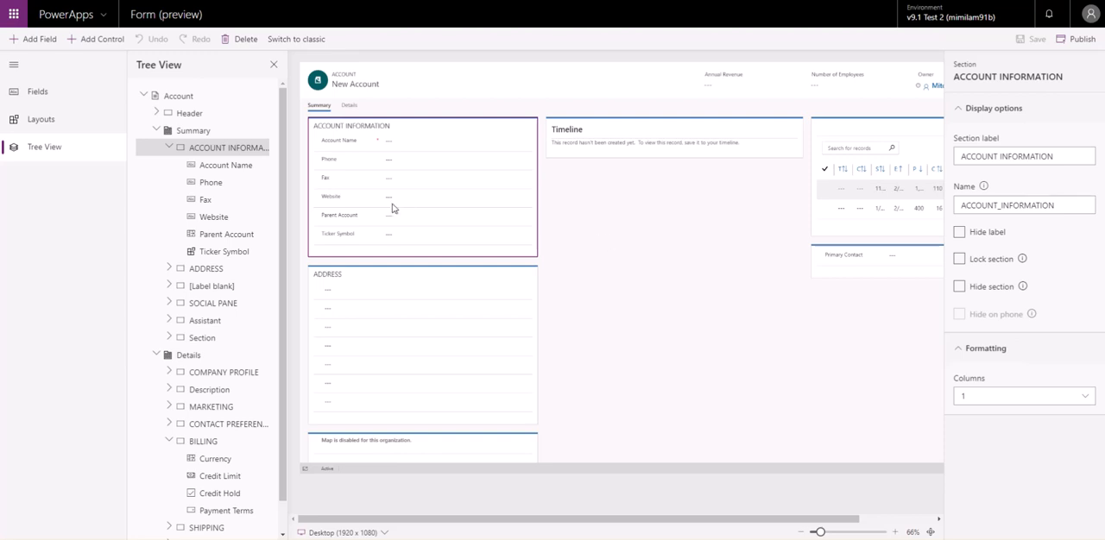
mouse_move(381, 188)
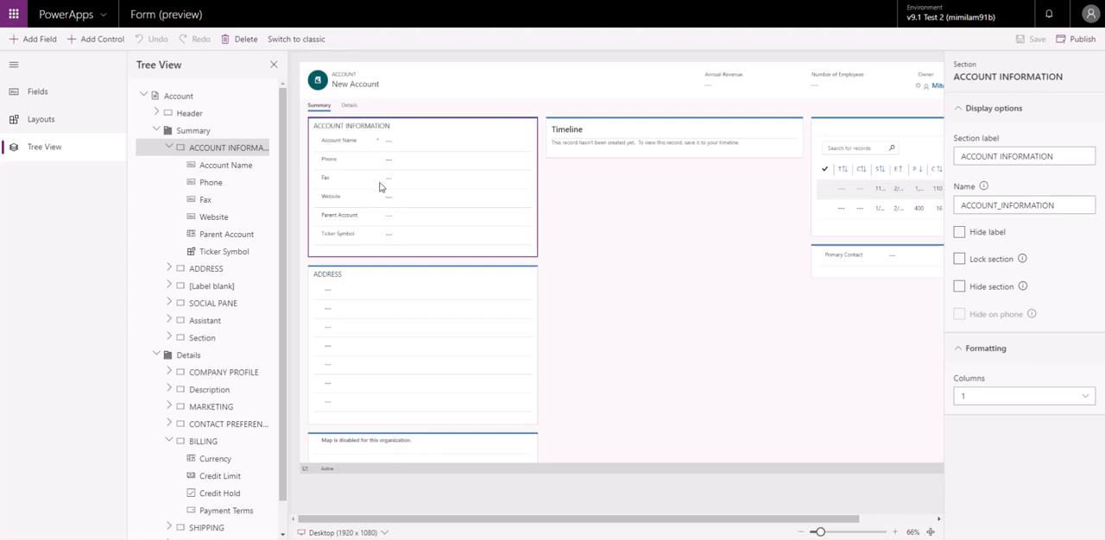
mouse_move(387, 289)
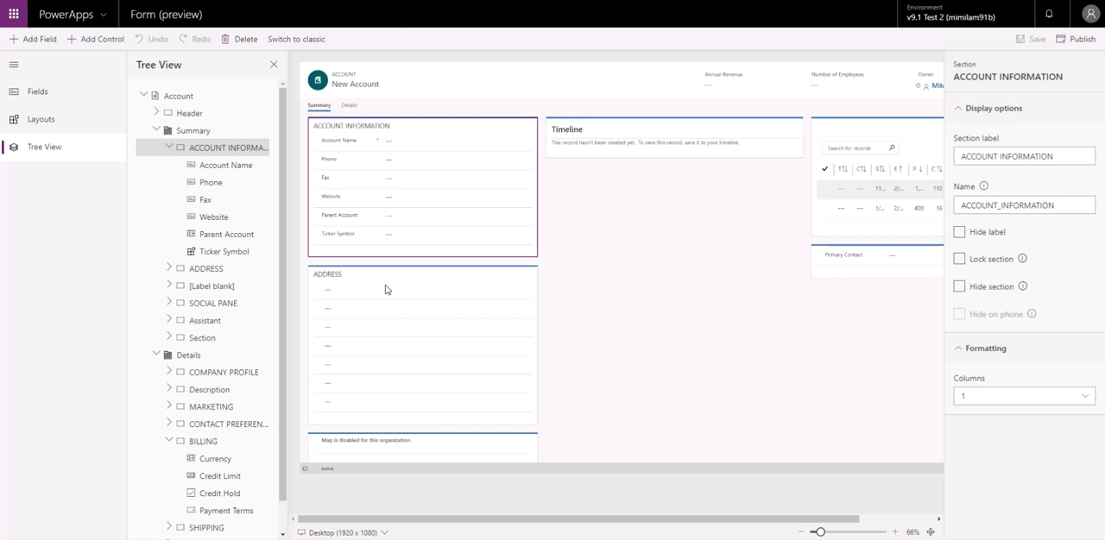
mouse_move(387, 289)
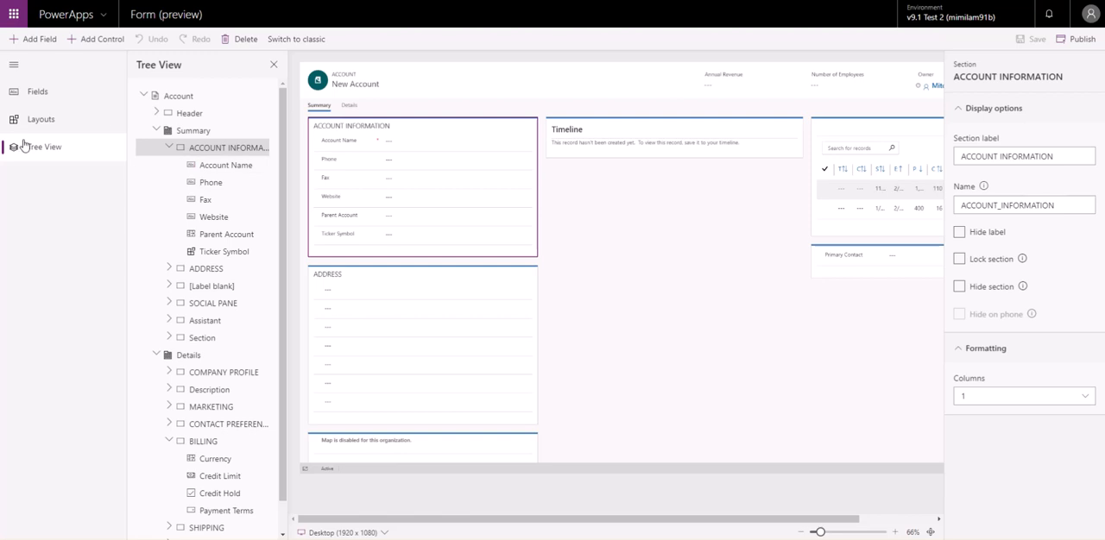
- View Account Name and Phone field properties, then the whole Account form's properties
click(226, 165)
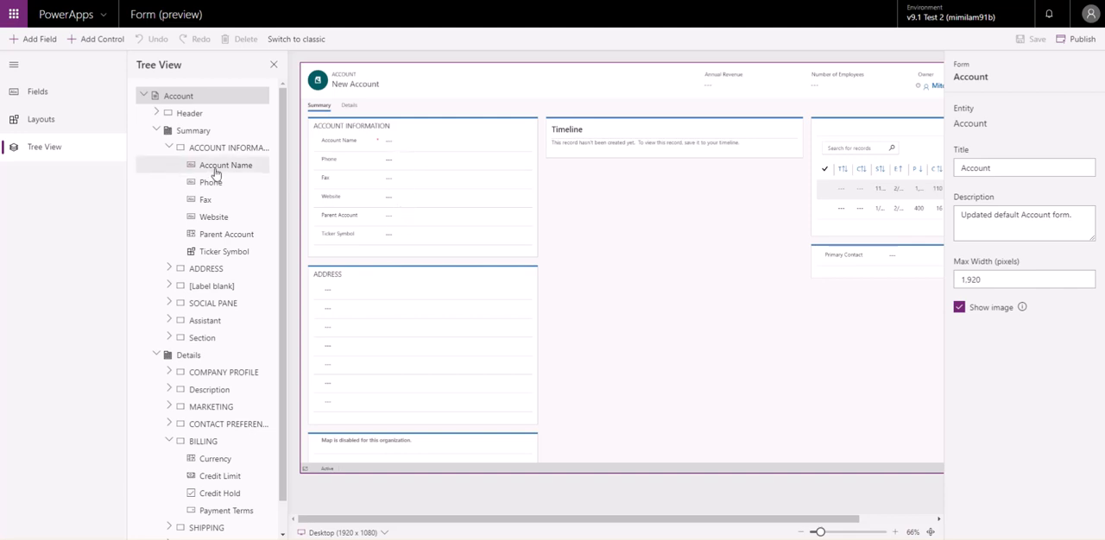
click(211, 182)
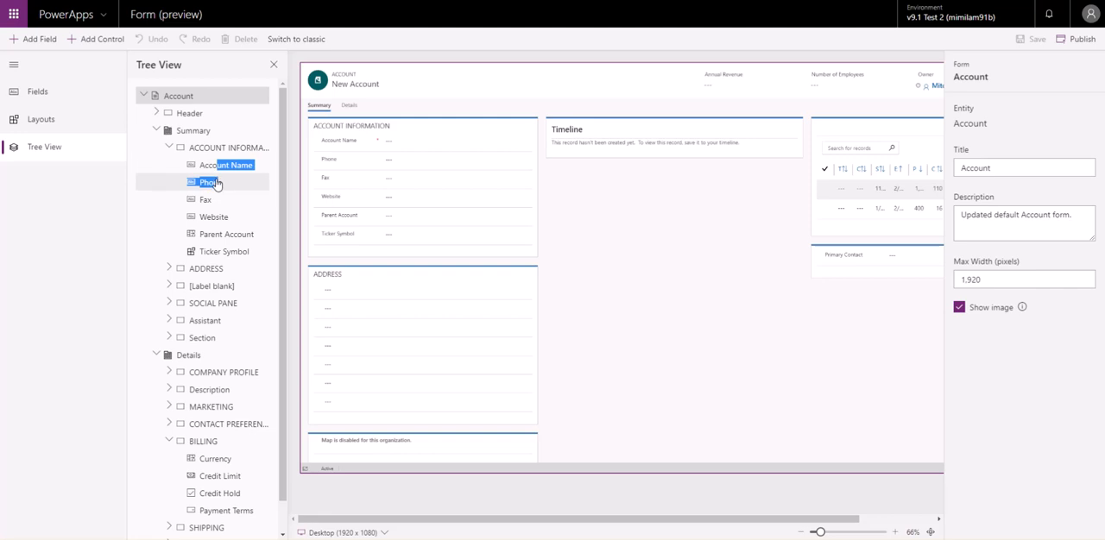
click(226, 165)
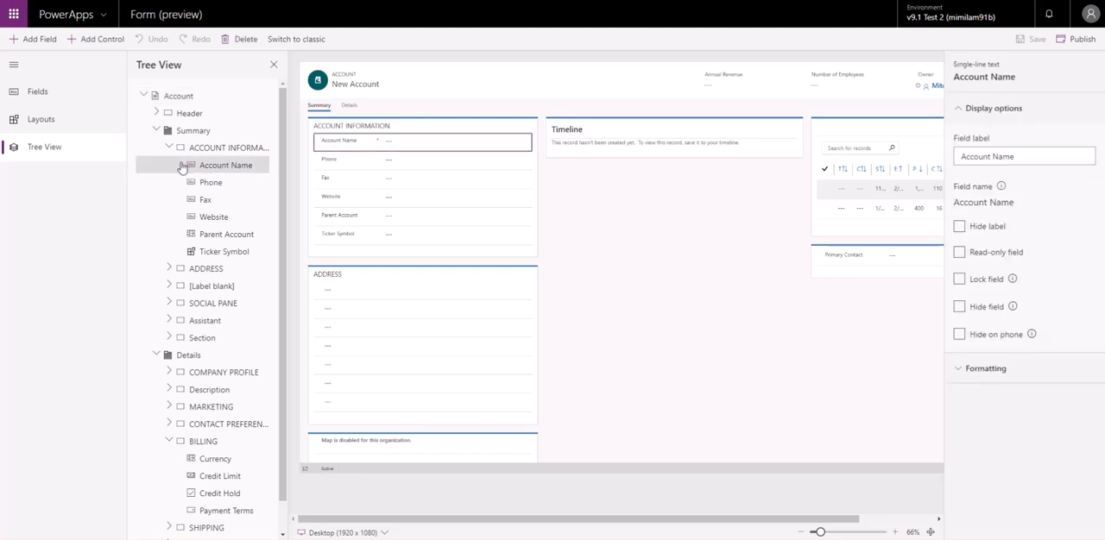
click(211, 182)
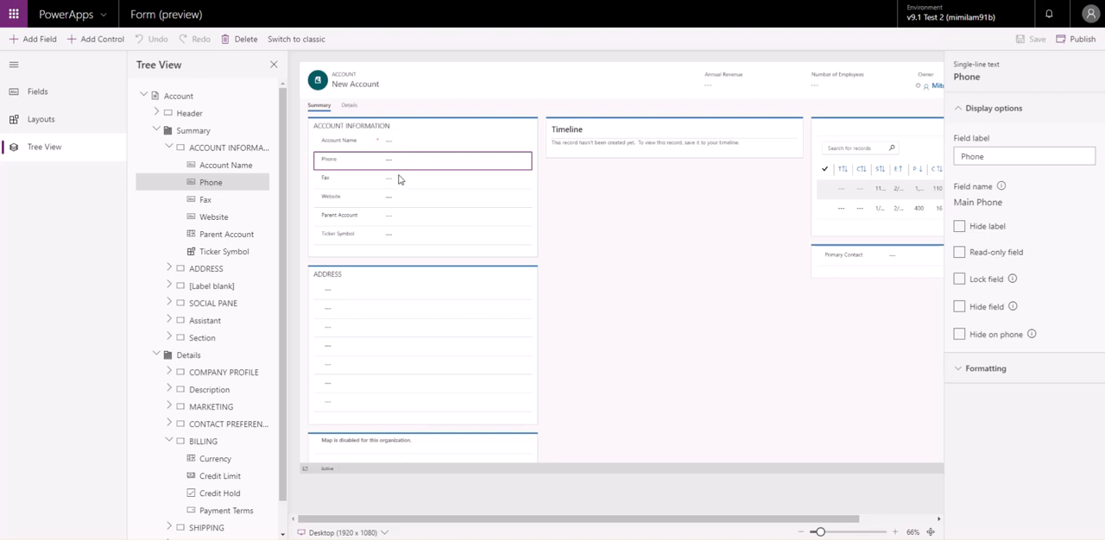
click(422, 179)
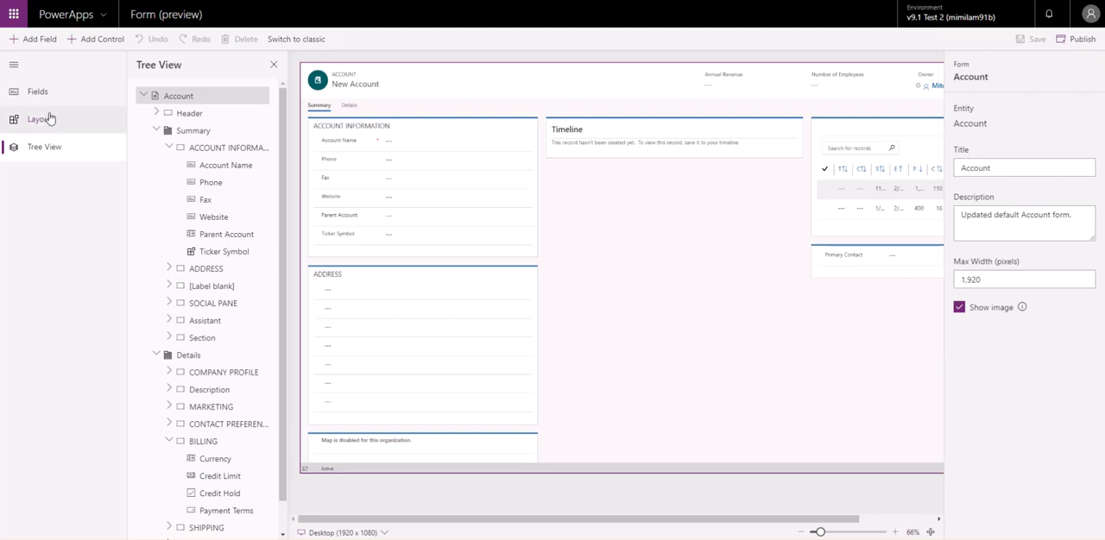
- Add a New Tab with New Section, then a second new tab after Details
click(41, 119)
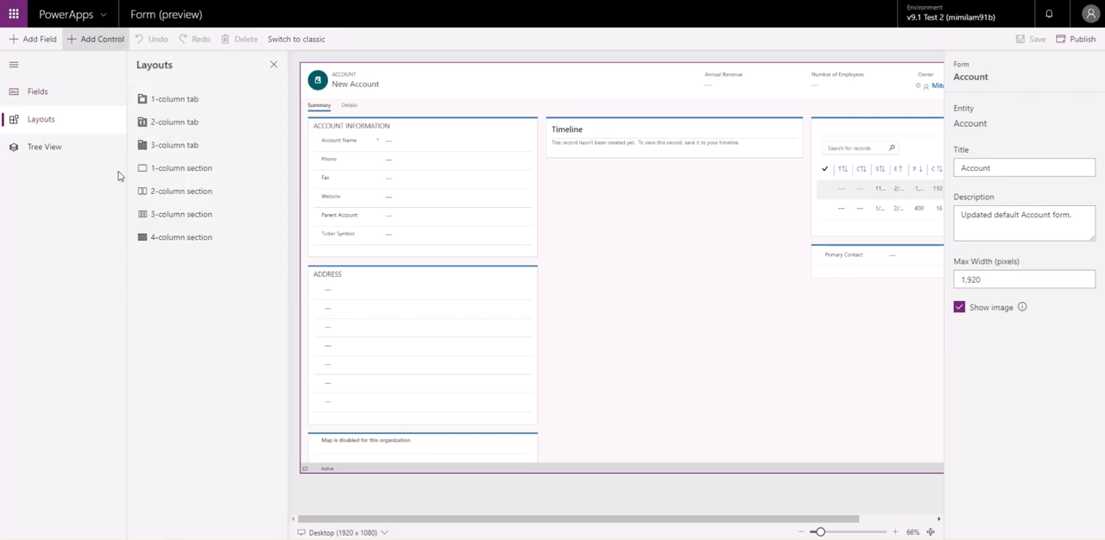
click(175, 99)
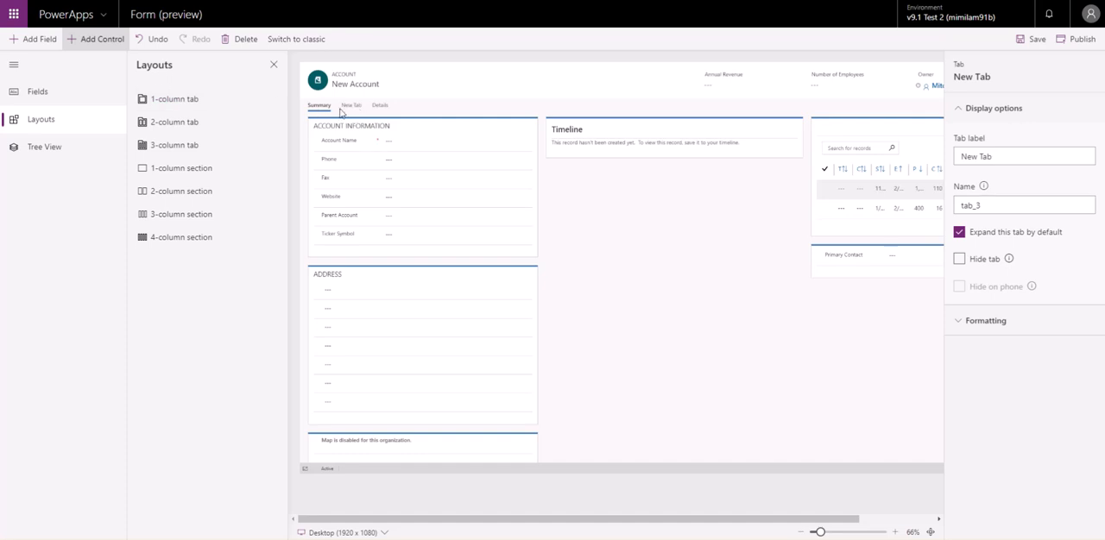
click(351, 105)
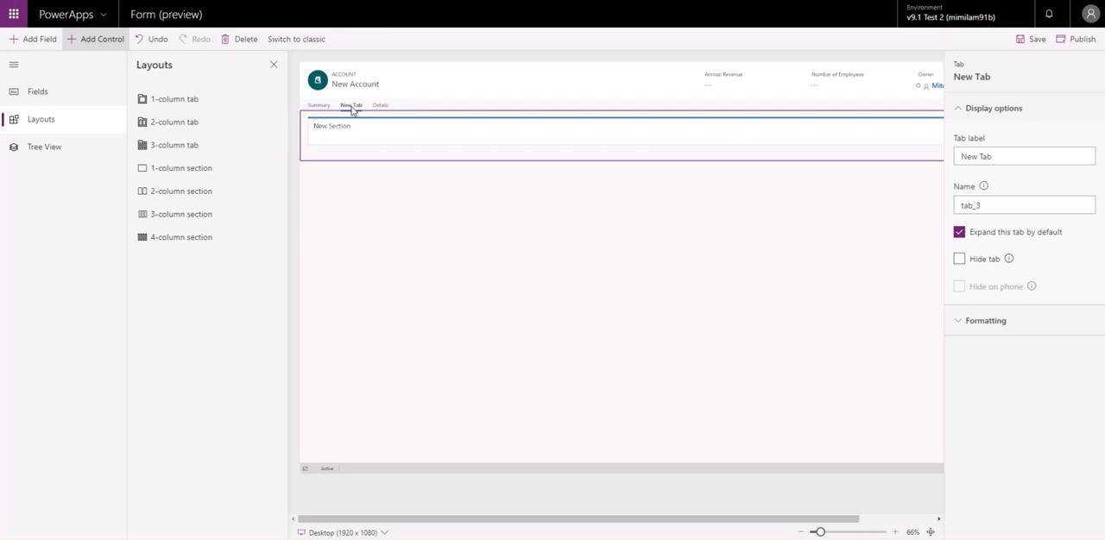
click(380, 105)
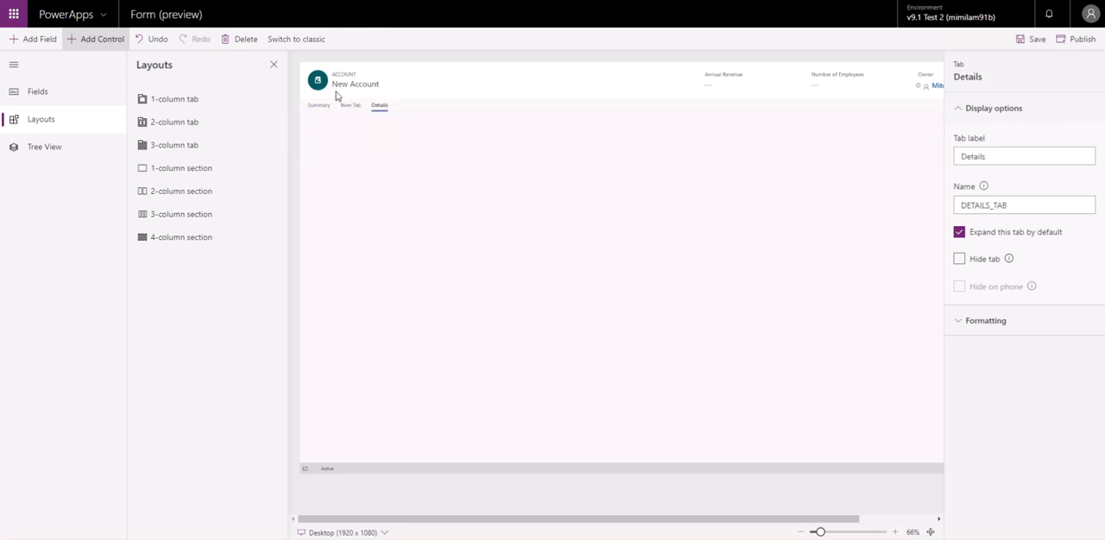
click(409, 105)
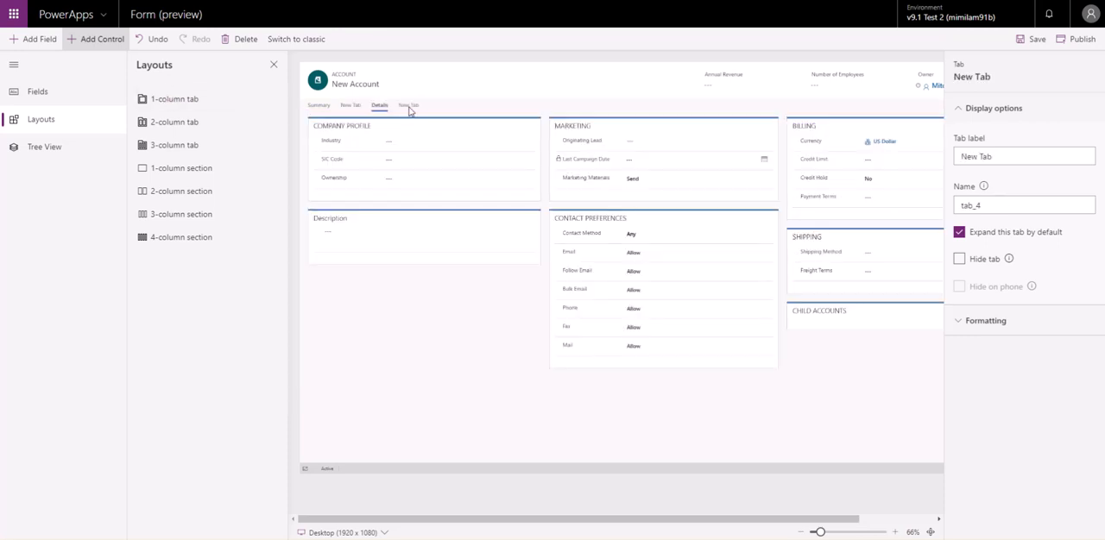
click(409, 105)
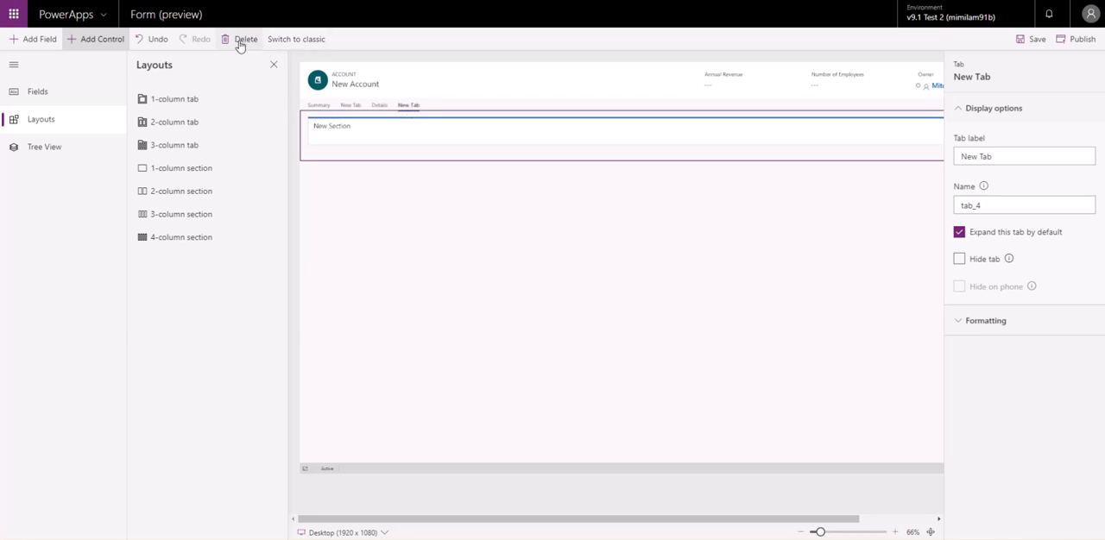
- Delete the duplicate new tab and reopen the remaining New Tab
click(245, 39)
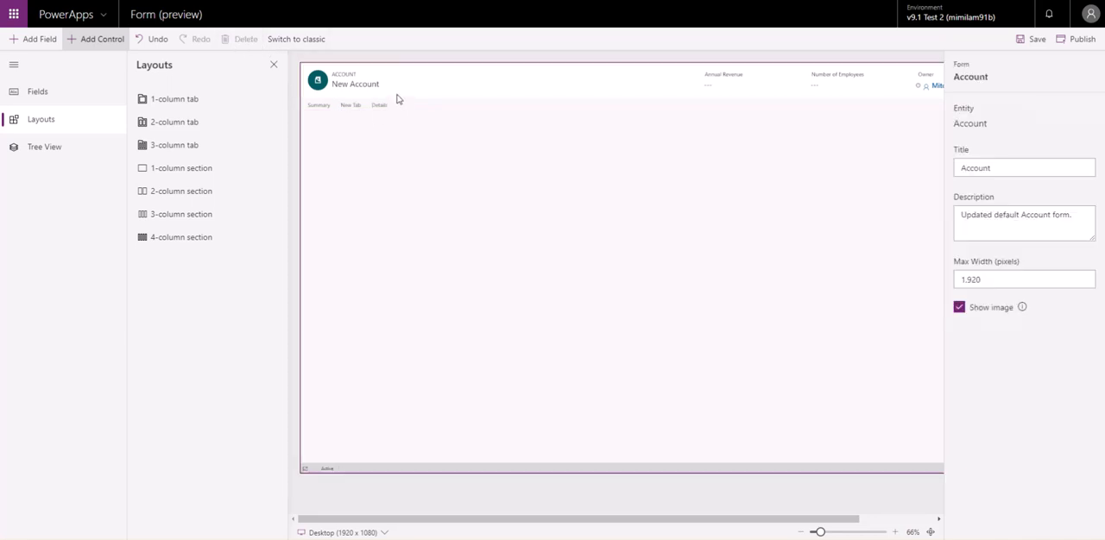
mouse_move(296, 39)
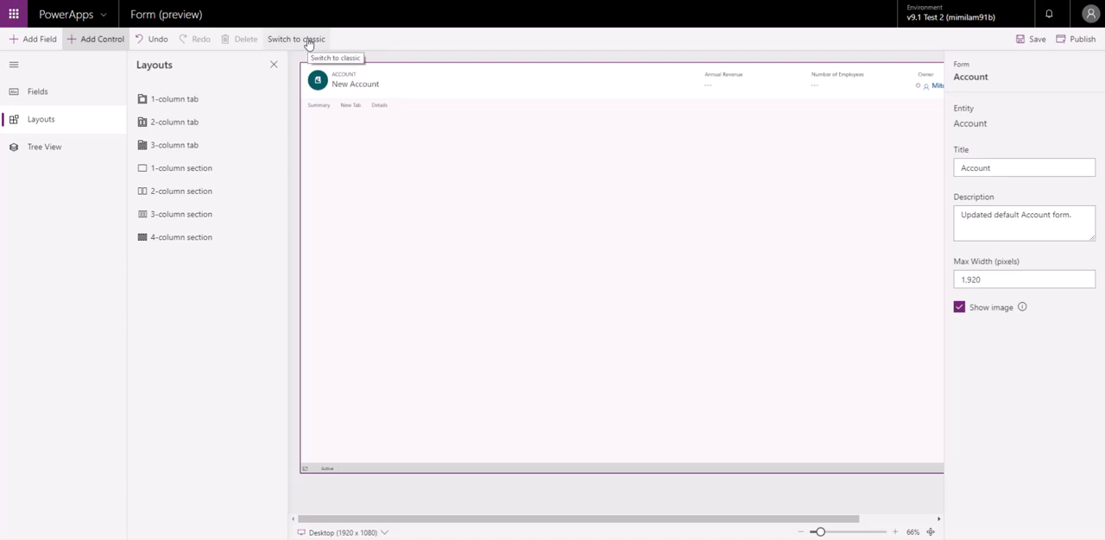
mouse_move(412, 111)
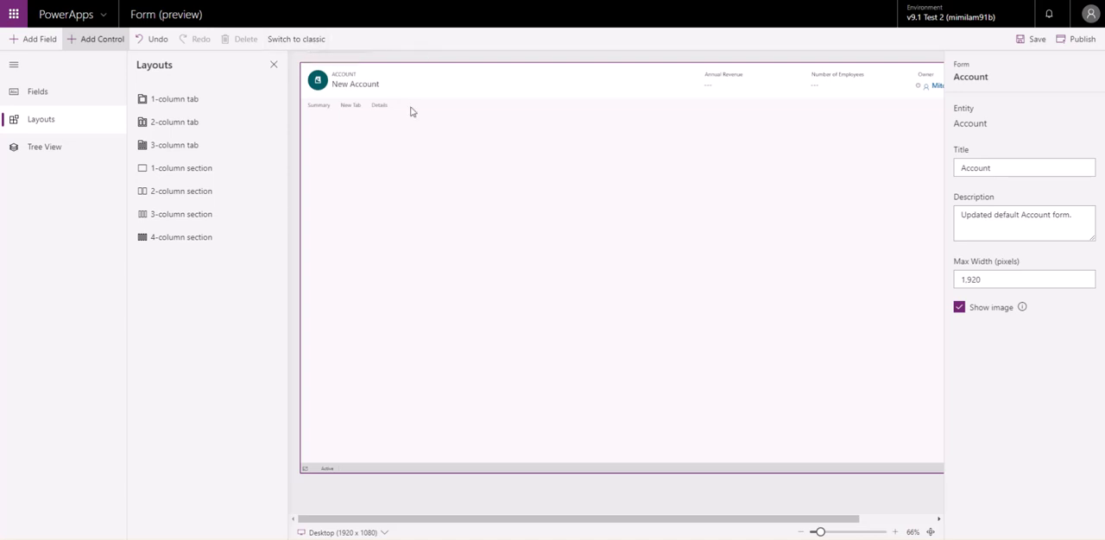
mouse_move(346, 117)
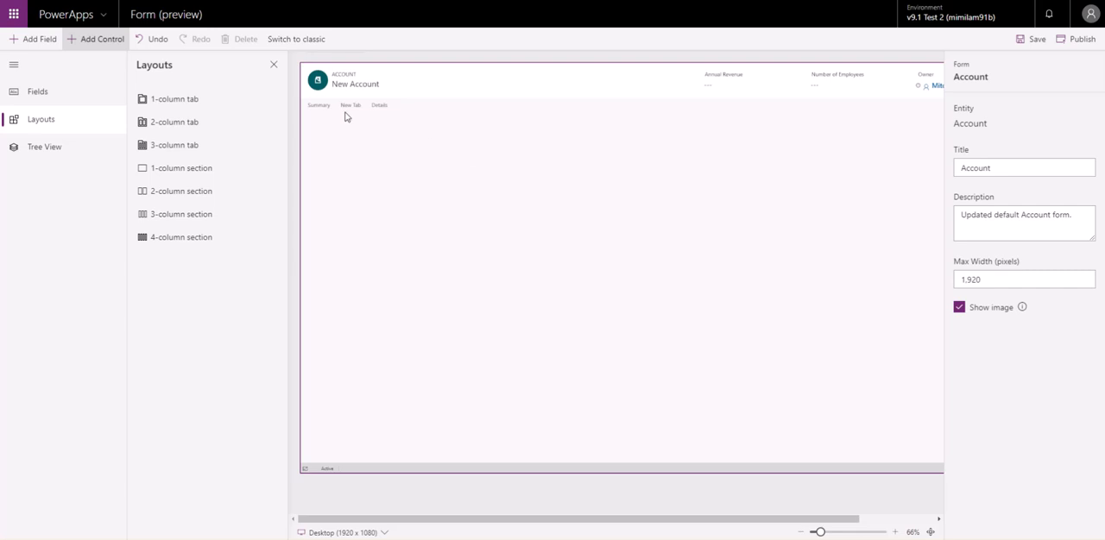
click(351, 105)
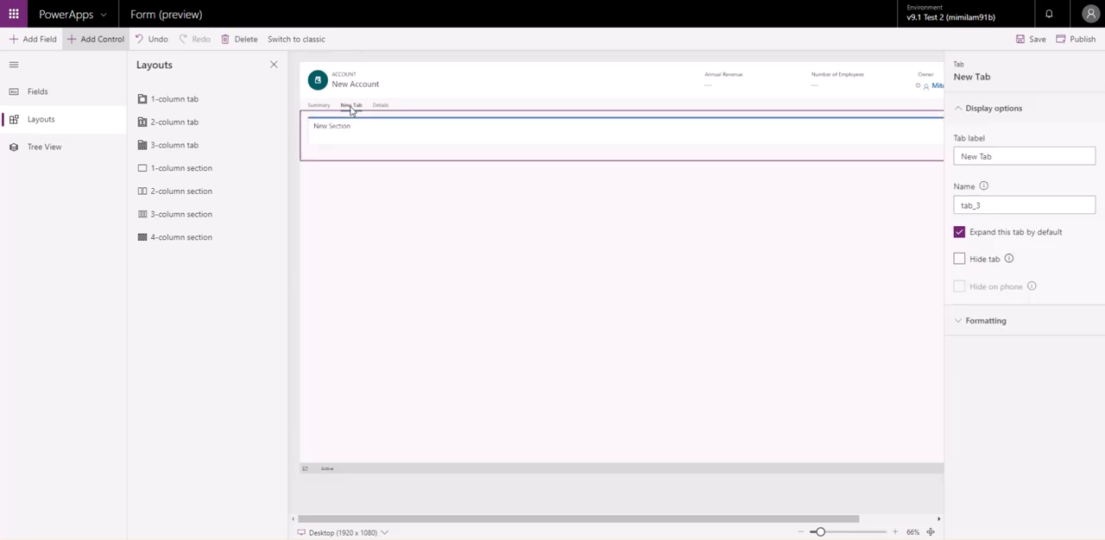
- Select New Section in Tree View and add Account Number, Account Rating, Address 1: City, Country/Region
click(44, 145)
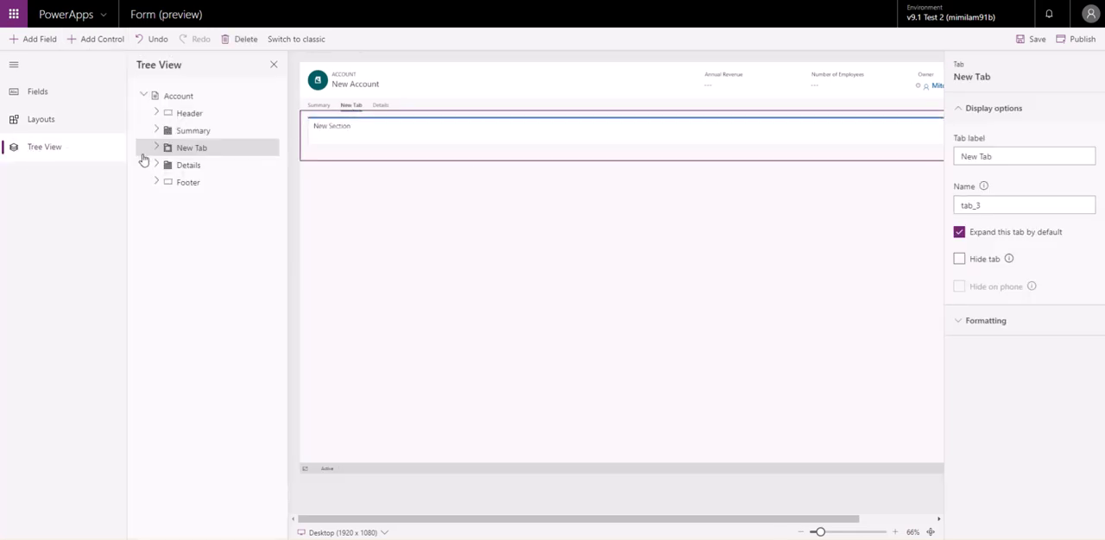
click(157, 148)
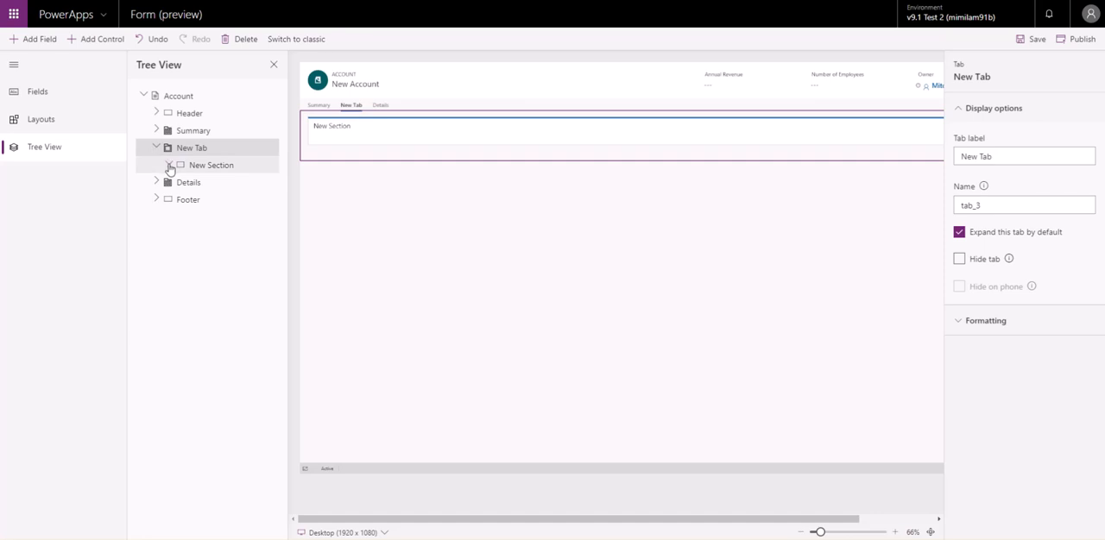
click(210, 165)
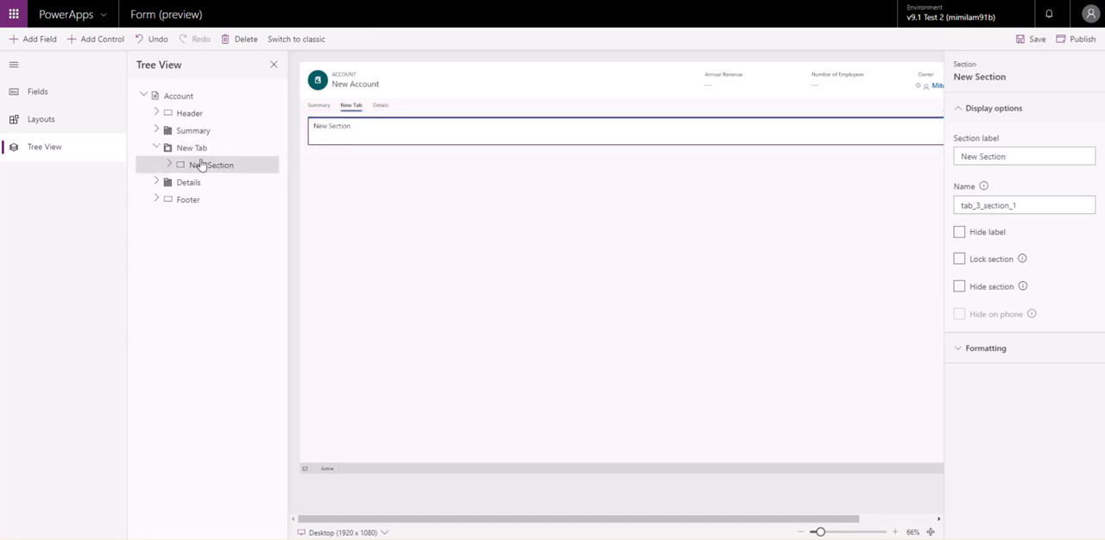
click(37, 92)
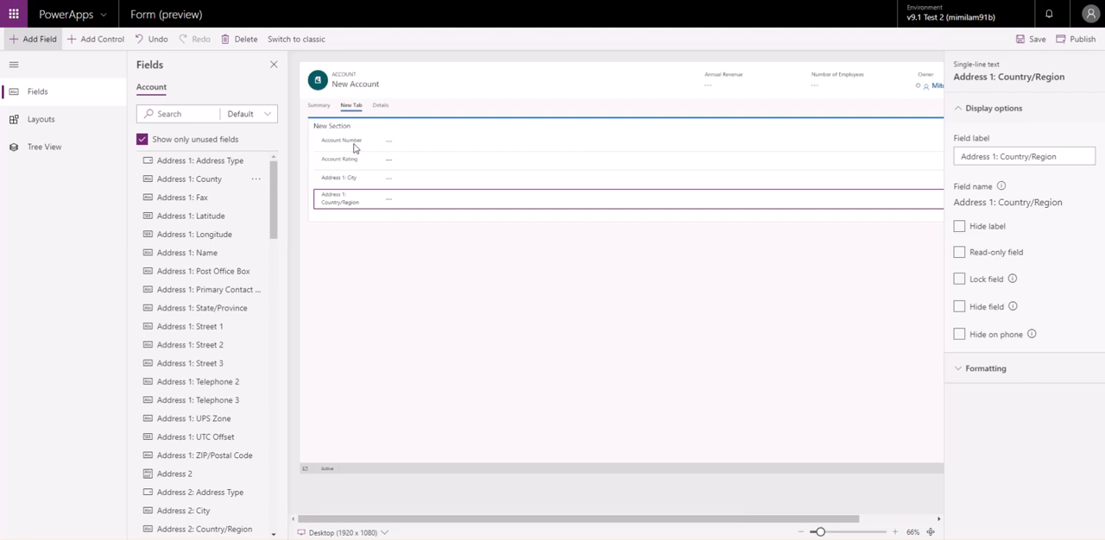
- In Tree View, select the Account form, the Account Number field, then the Address 1: City field
click(44, 147)
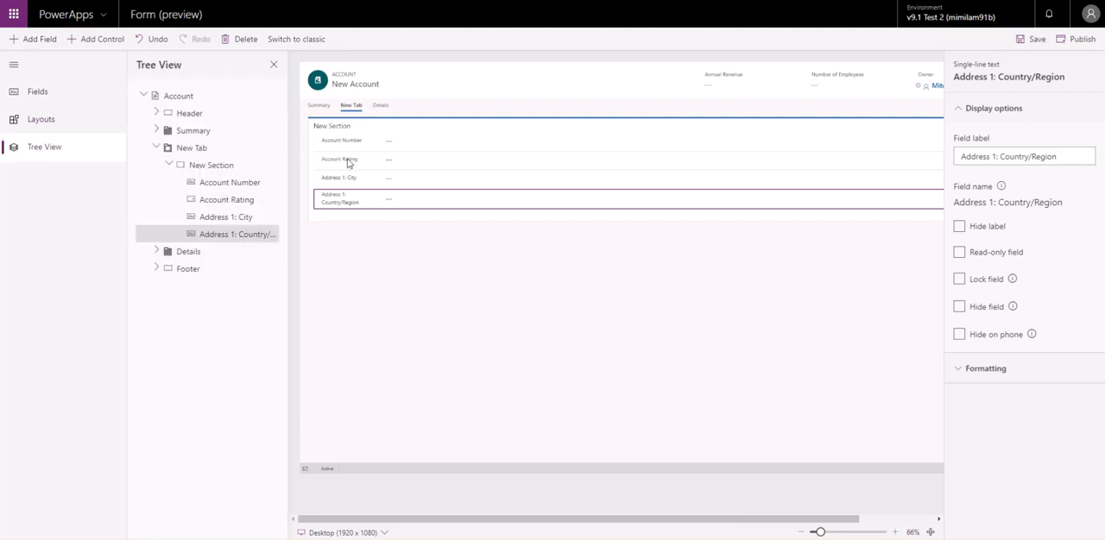
click(178, 96)
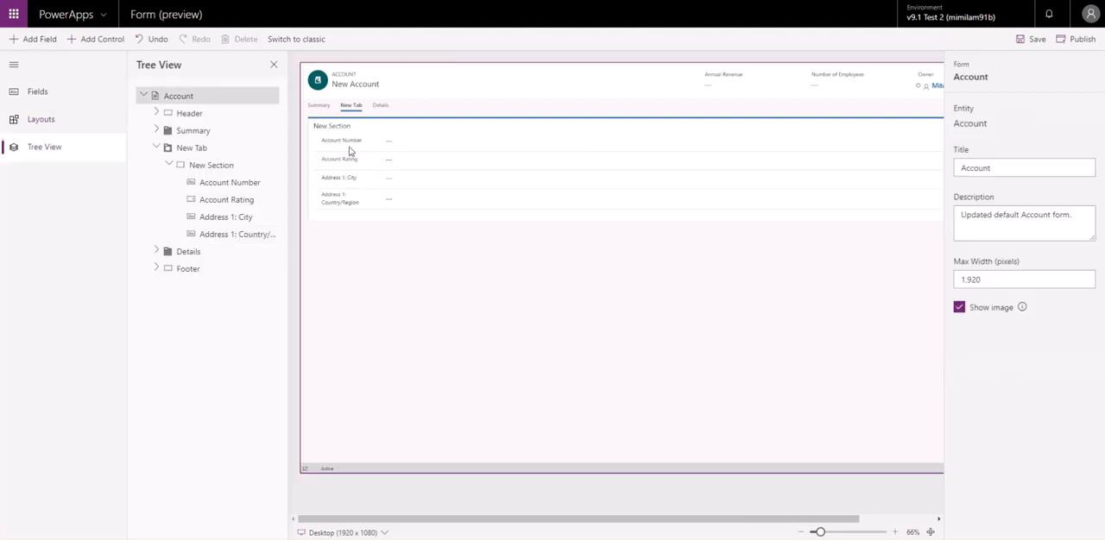
click(342, 140)
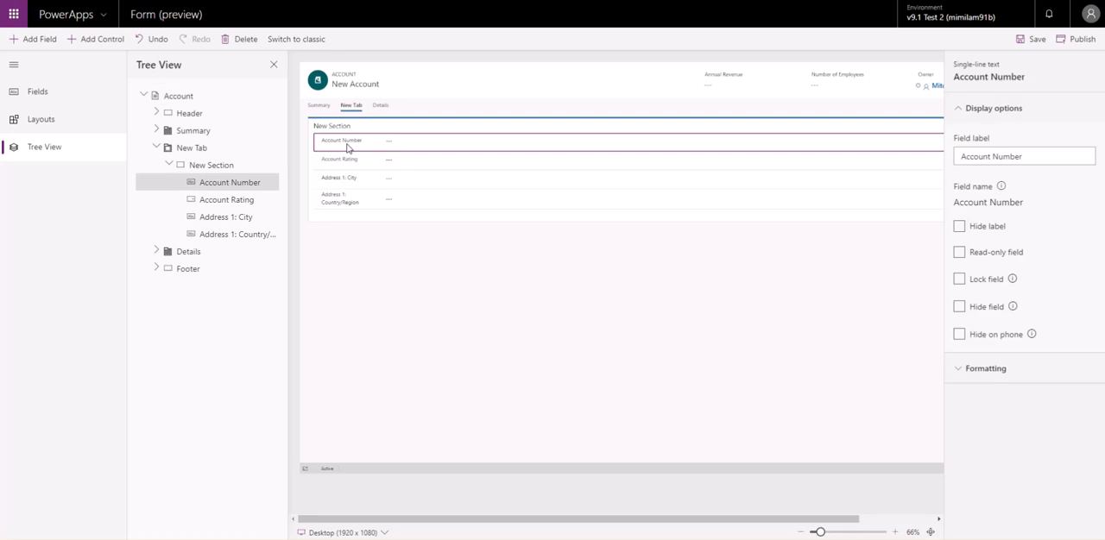
click(178, 96)
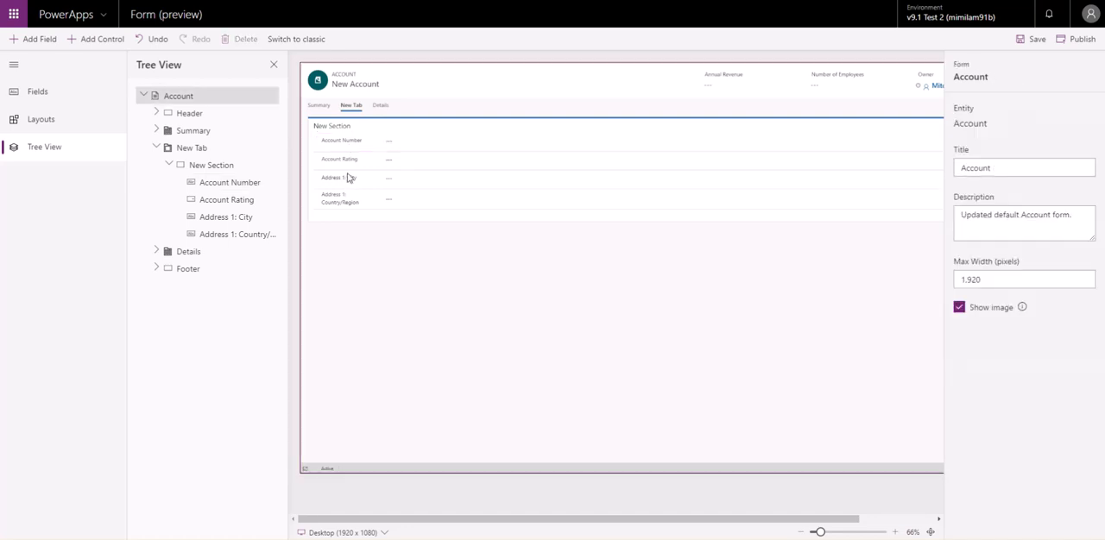
click(341, 140)
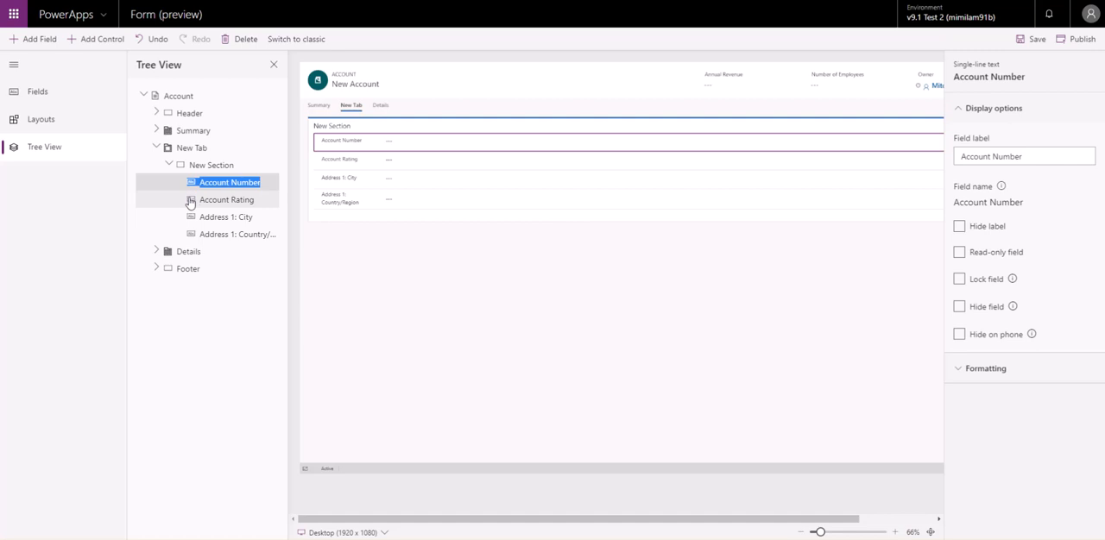
click(226, 216)
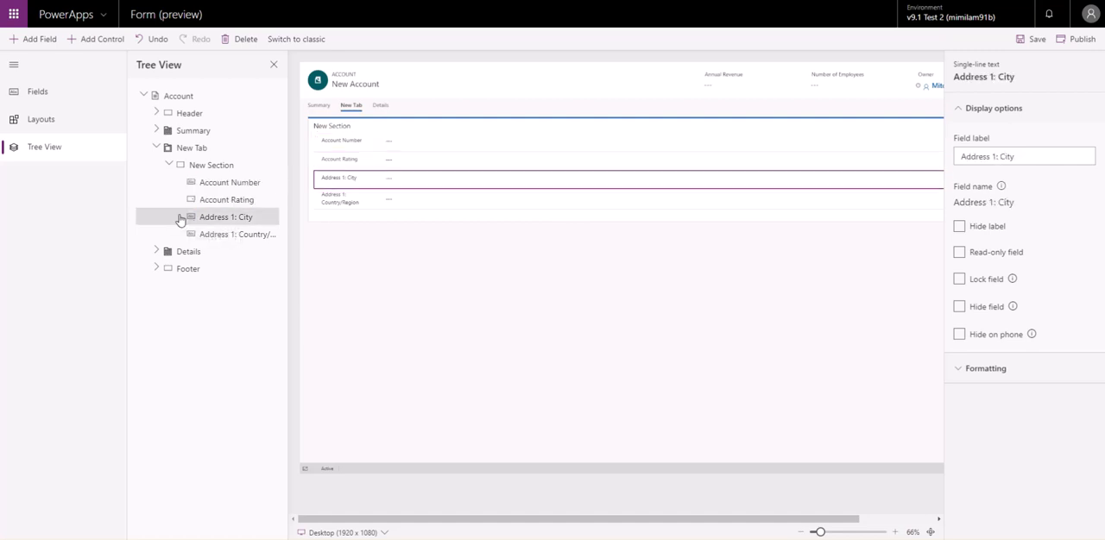
mouse_move(203, 224)
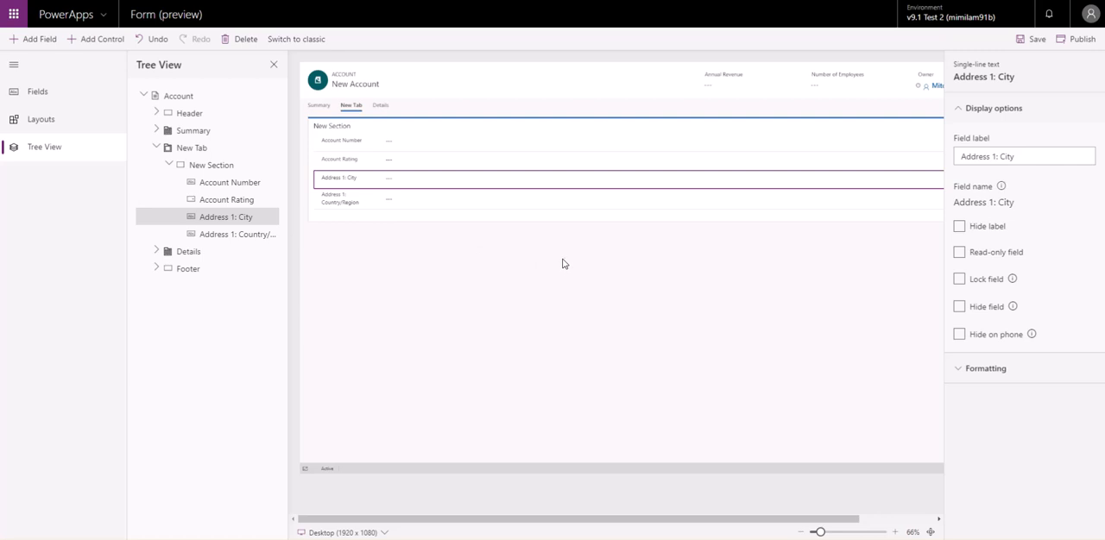
mouse_move(402, 226)
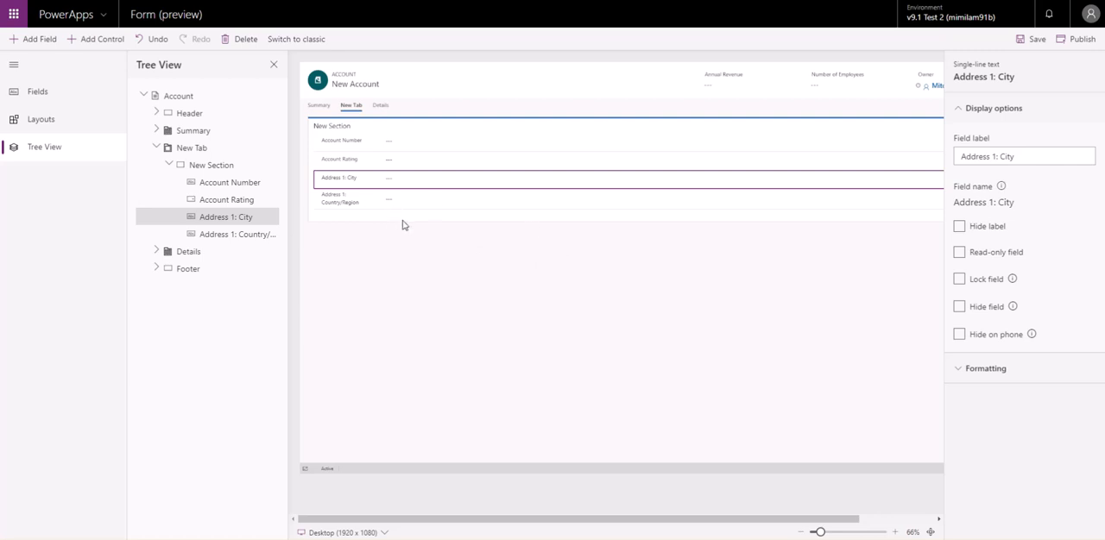
mouse_move(466, 237)
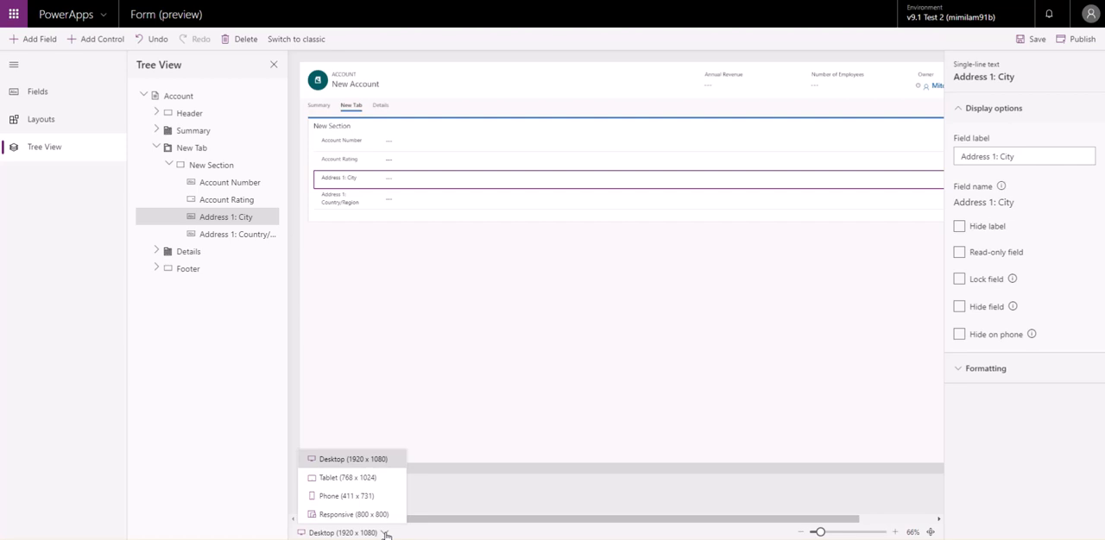
- Preview at Tablet (768 x 1024) with the Summary tab showing, then switch to Responsive size
click(347, 478)
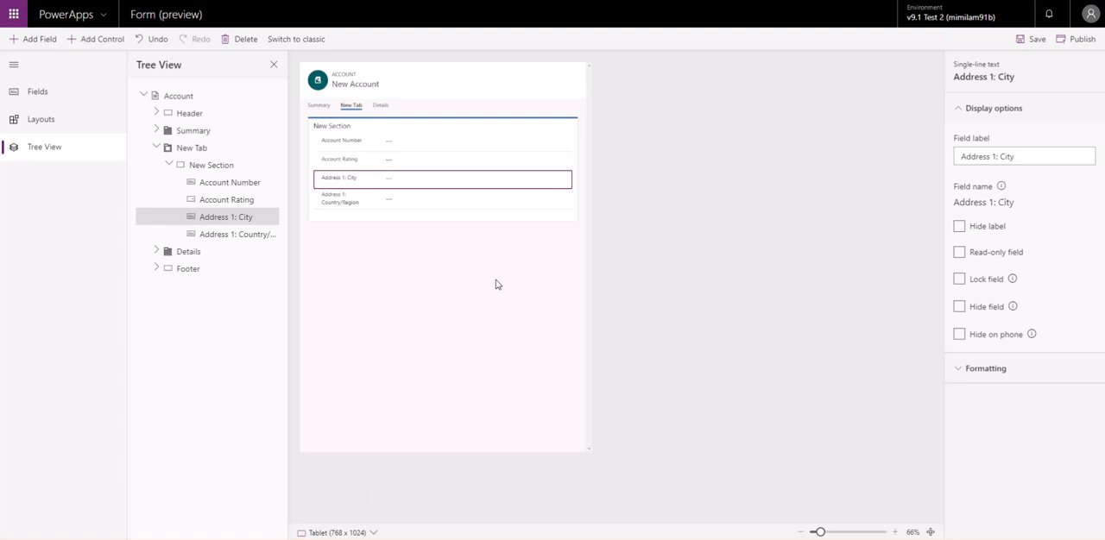
mouse_move(553, 335)
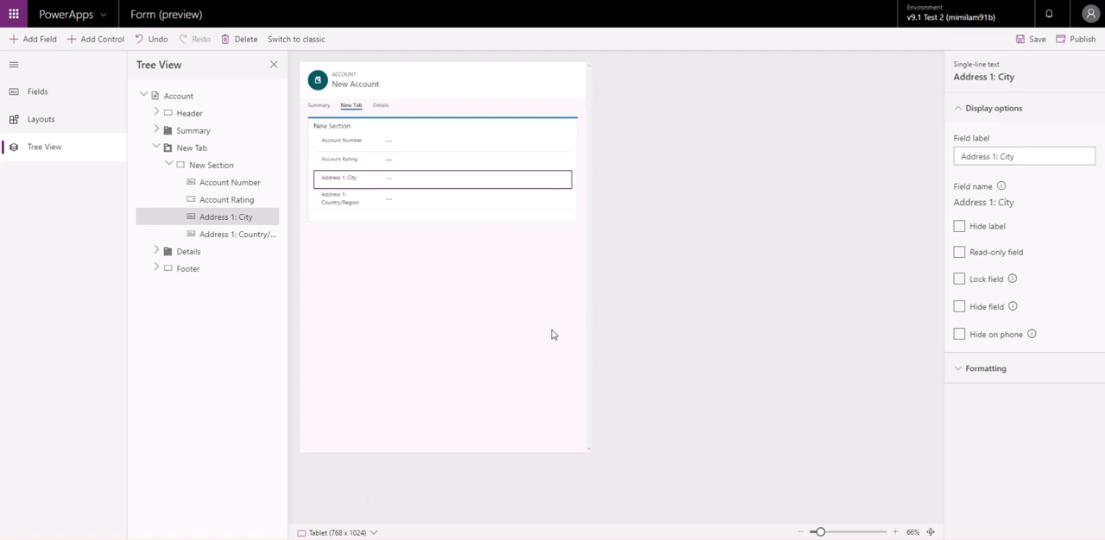
click(319, 105)
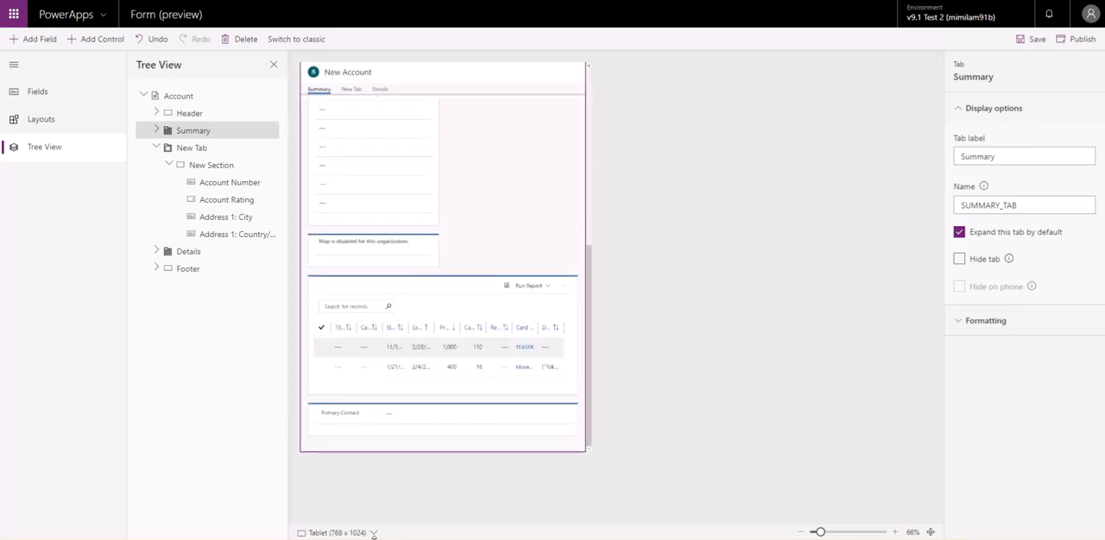
click(336, 533)
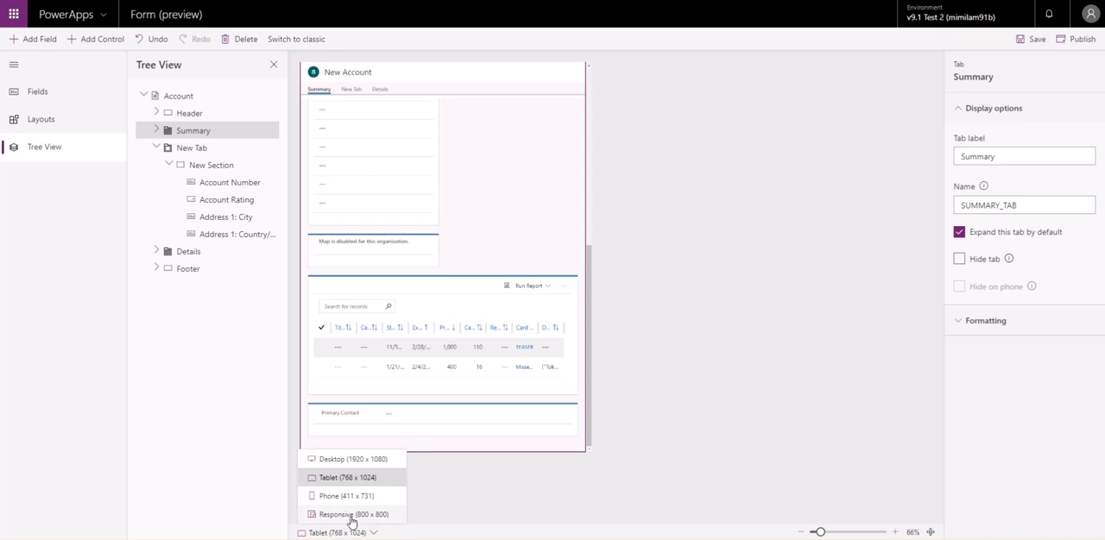
click(346, 460)
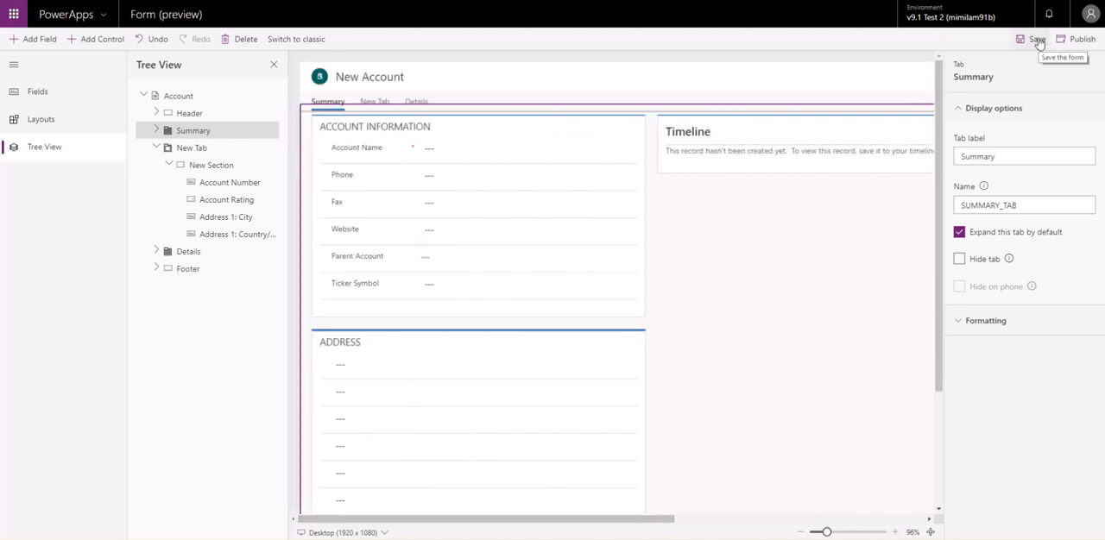
mouse_move(1083, 39)
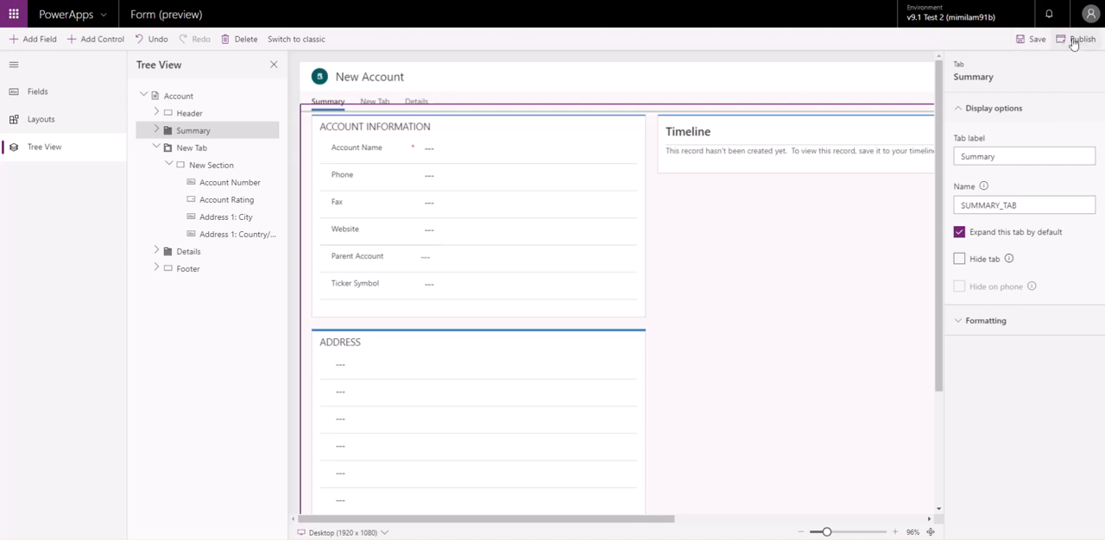
mouse_move(1082, 39)
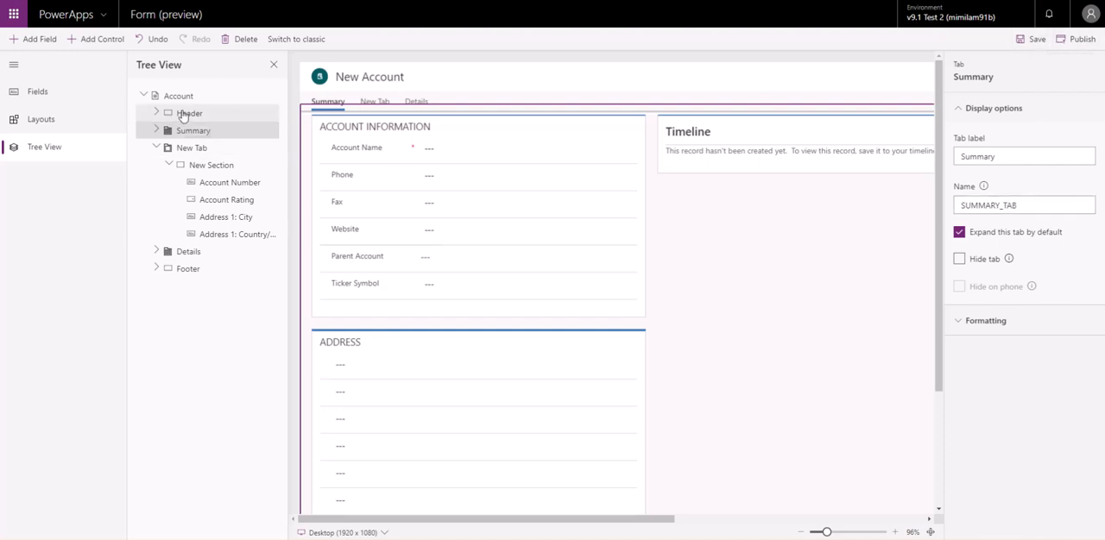
- Select the Header in Tree View to show its display options at desktop size
click(189, 113)
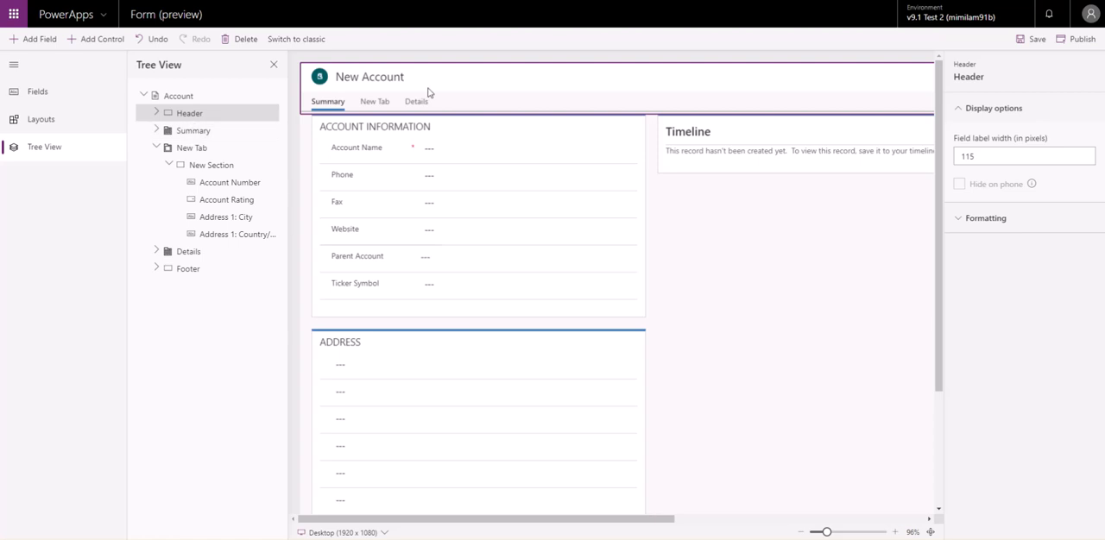
mouse_move(410, 46)
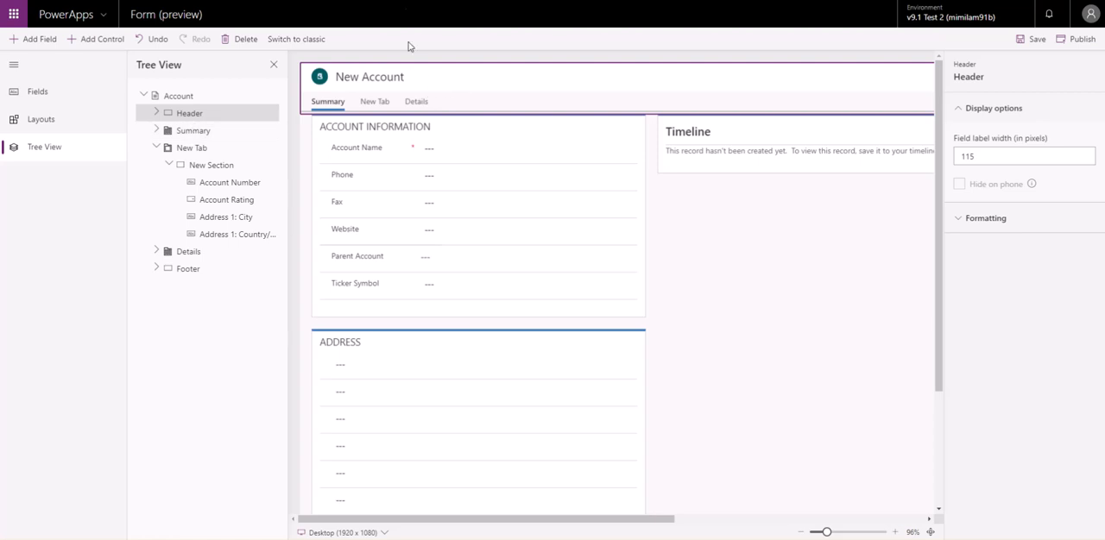